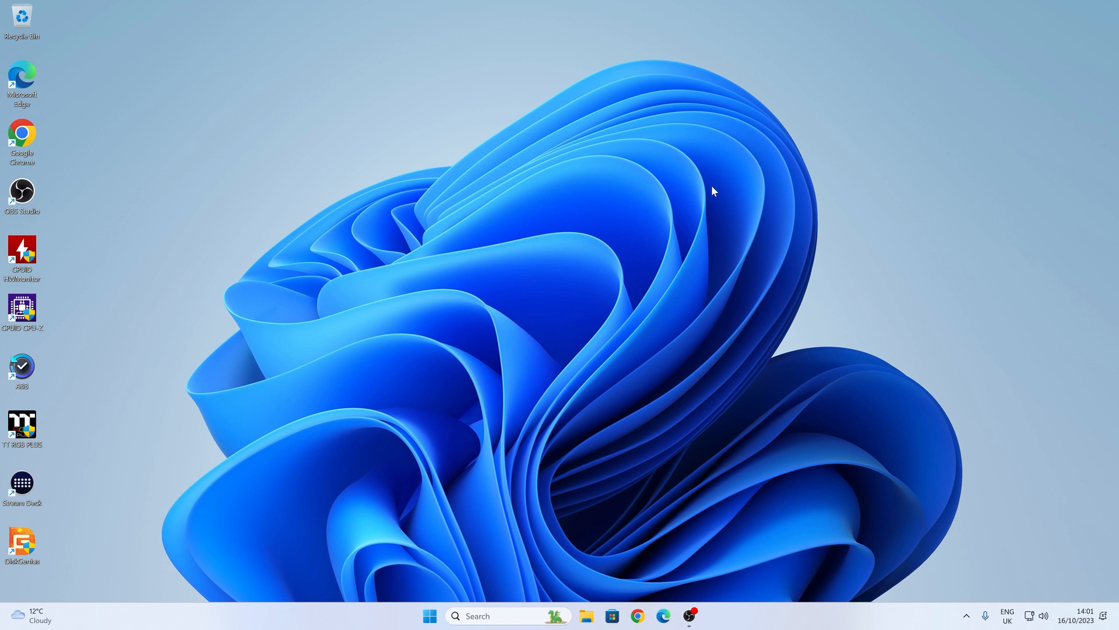
mouse_move(676, 219)
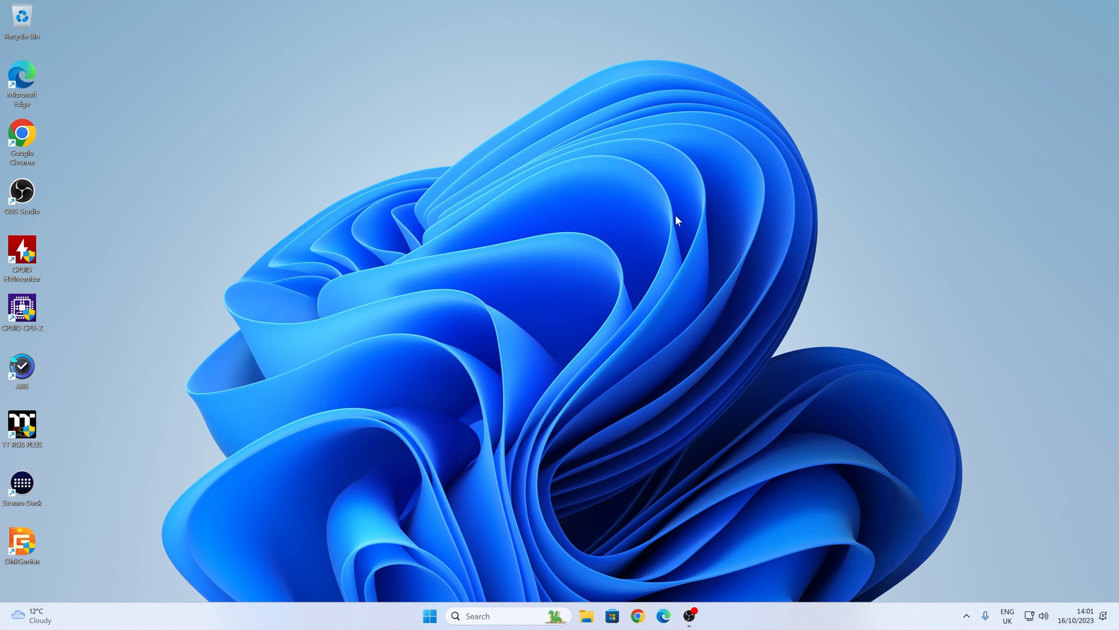
mouse_move(401, 261)
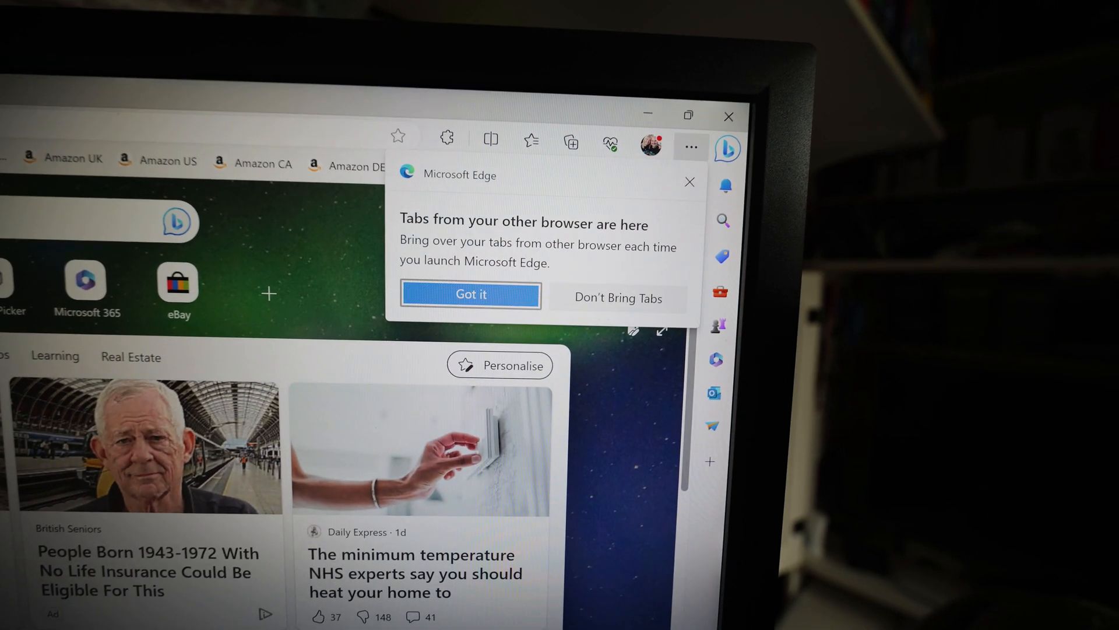
- Dismiss the 'Tabs from your other browser are here' prompt and open the Settings and more menu
left_click(470, 293)
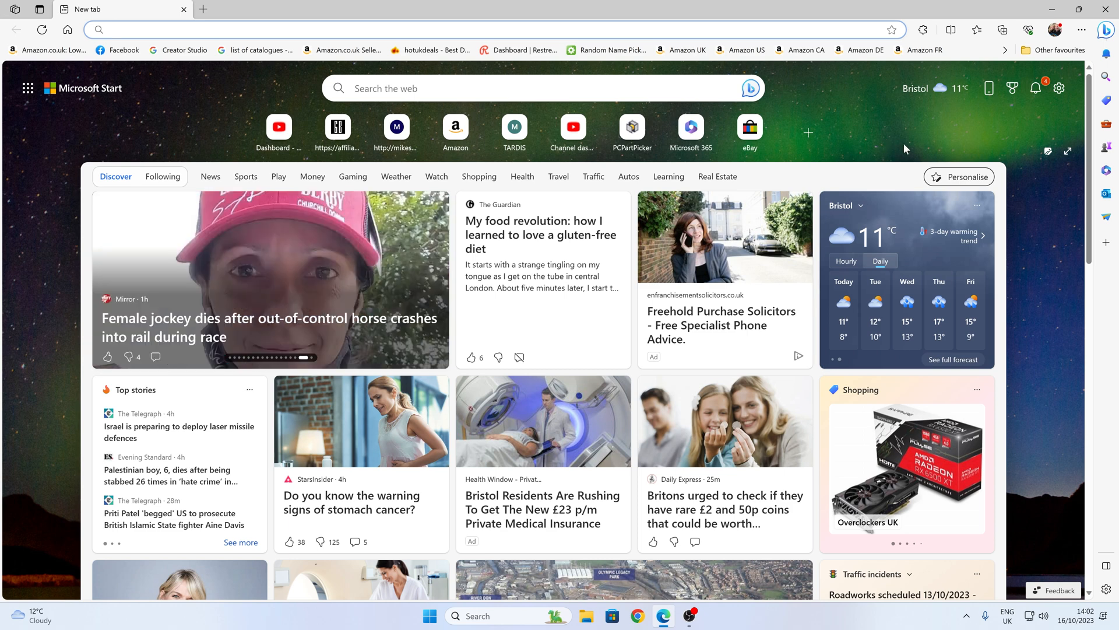
left_click(286, 29)
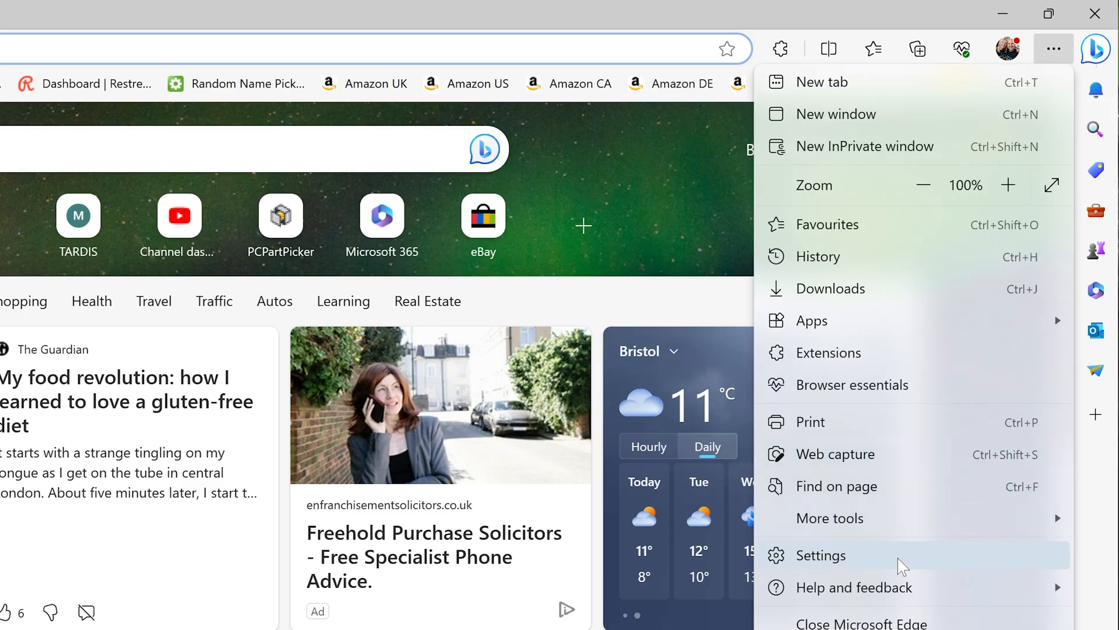
- Choose Settings from the menu to reach the Profiles settings
left_click(820, 556)
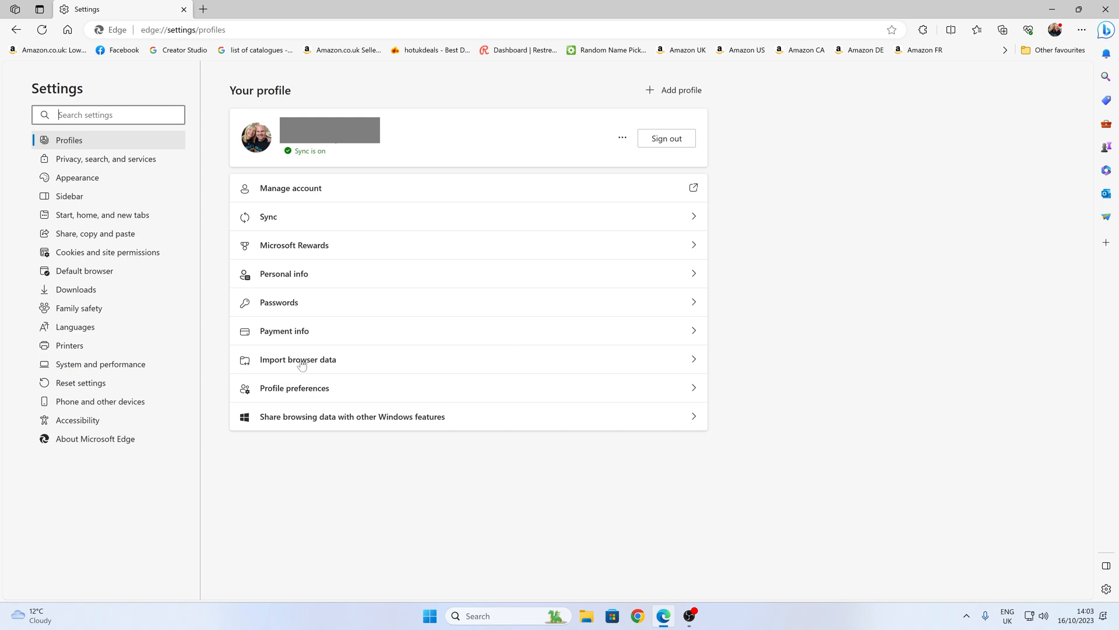
mouse_move(298, 368)
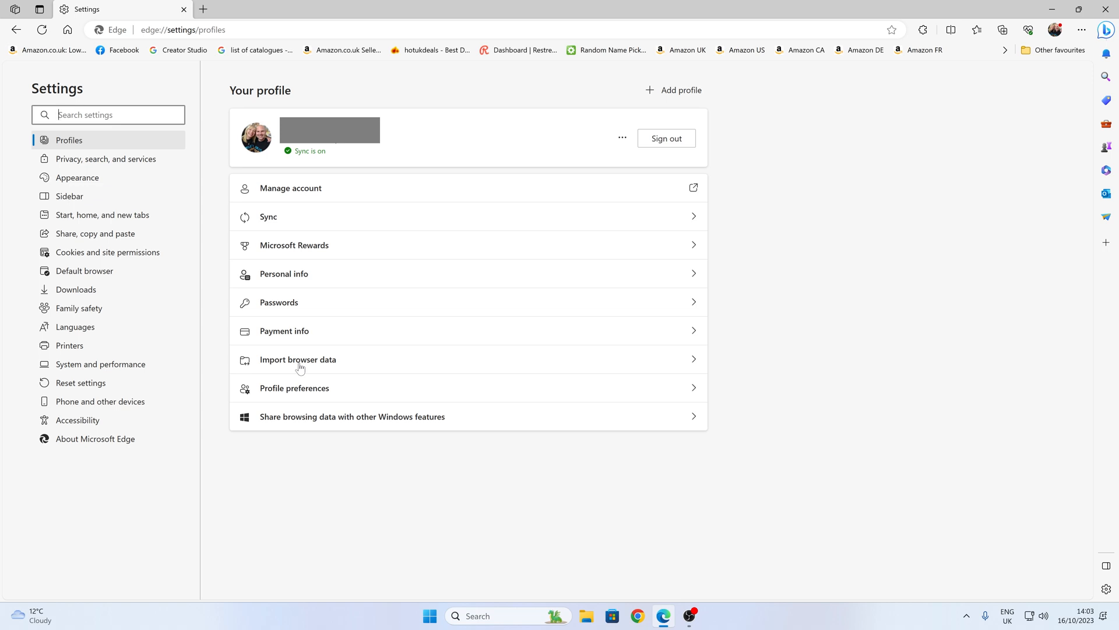
- Open Import browser data under Profiles to see the Google Chrome import options
left_click(298, 359)
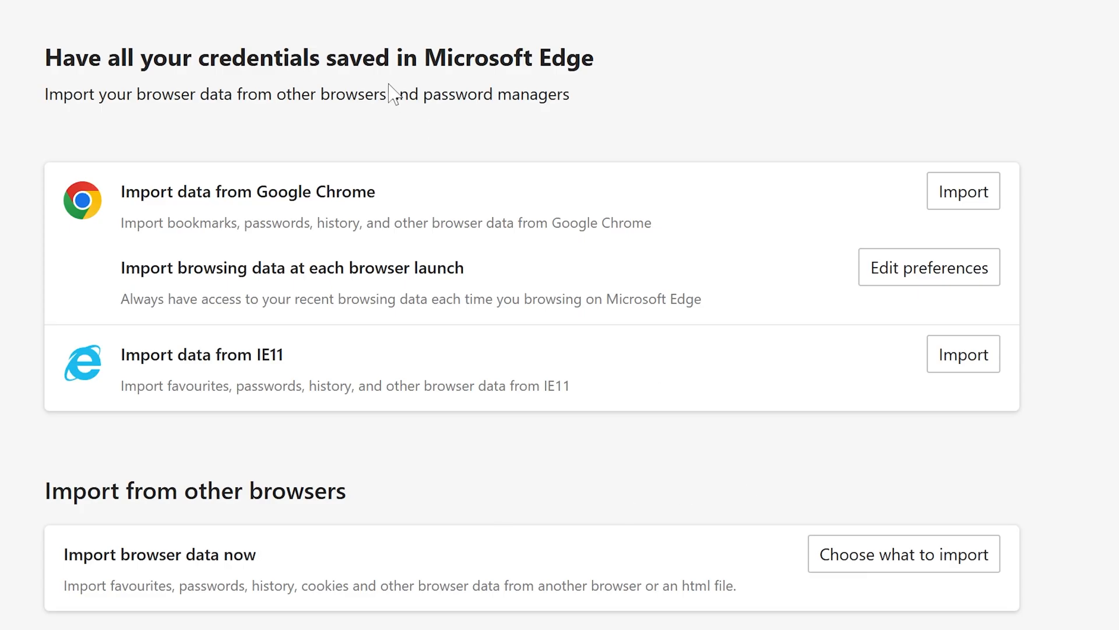
mouse_move(166, 245)
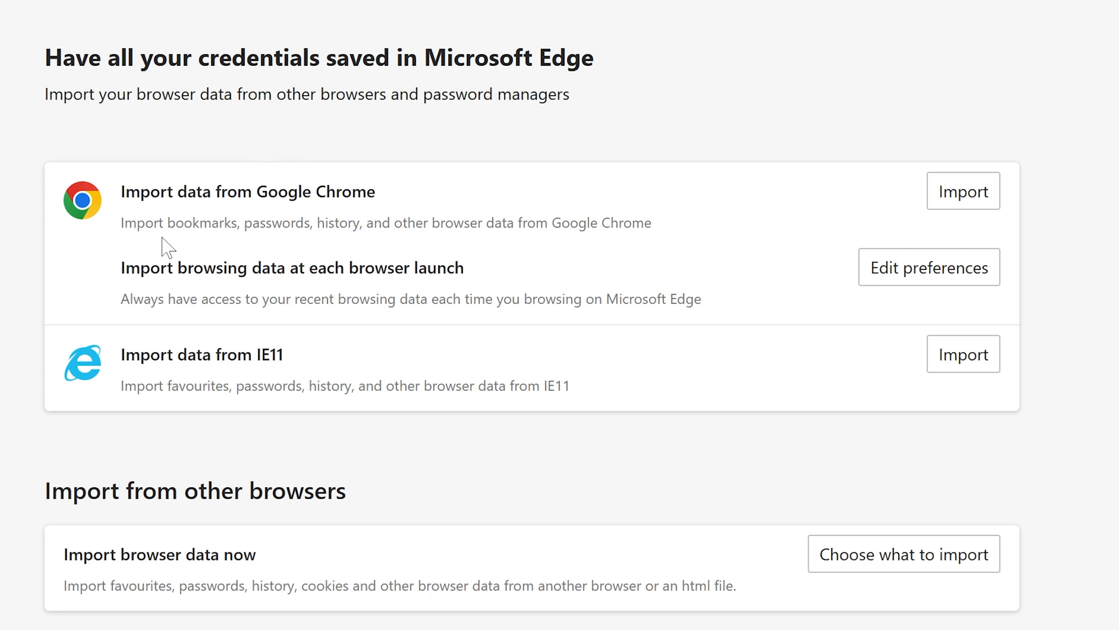
mouse_move(166, 249)
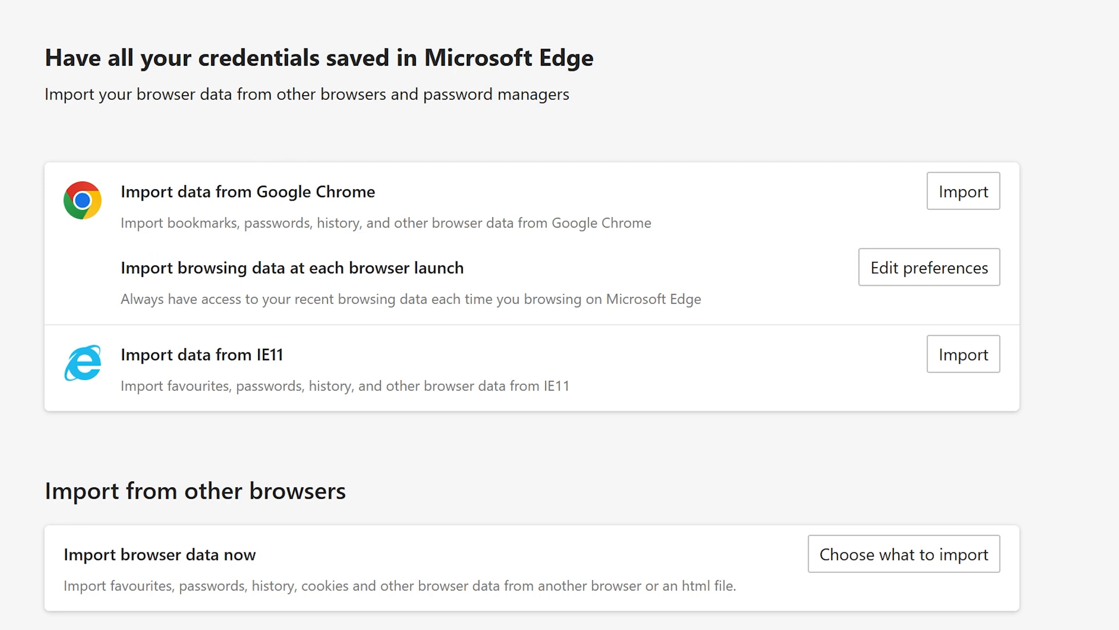
mouse_move(201, 248)
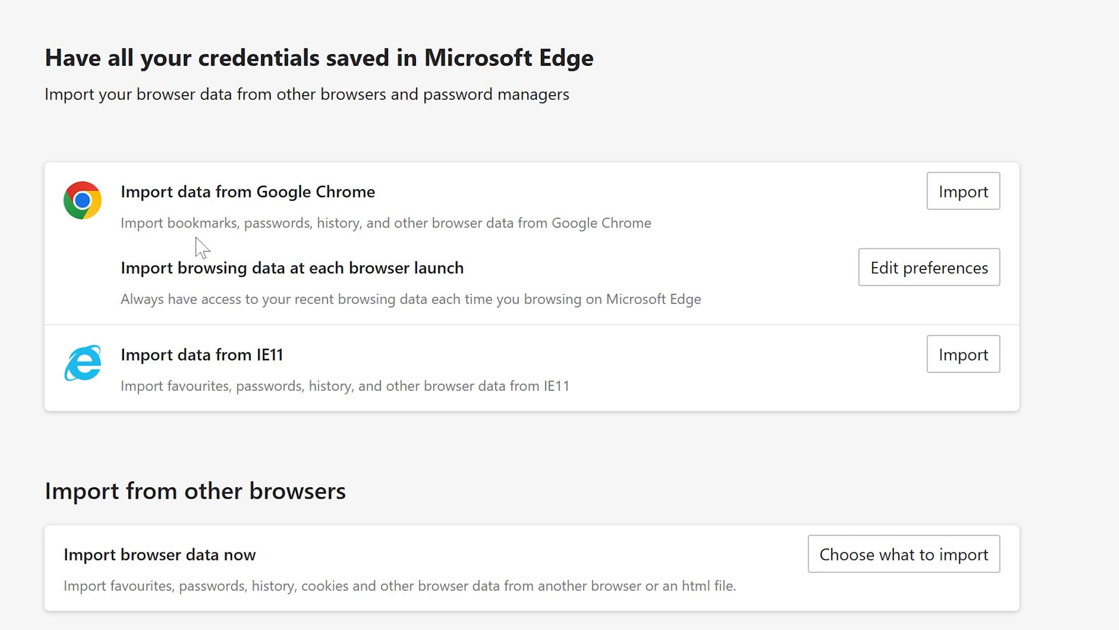
mouse_move(421, 249)
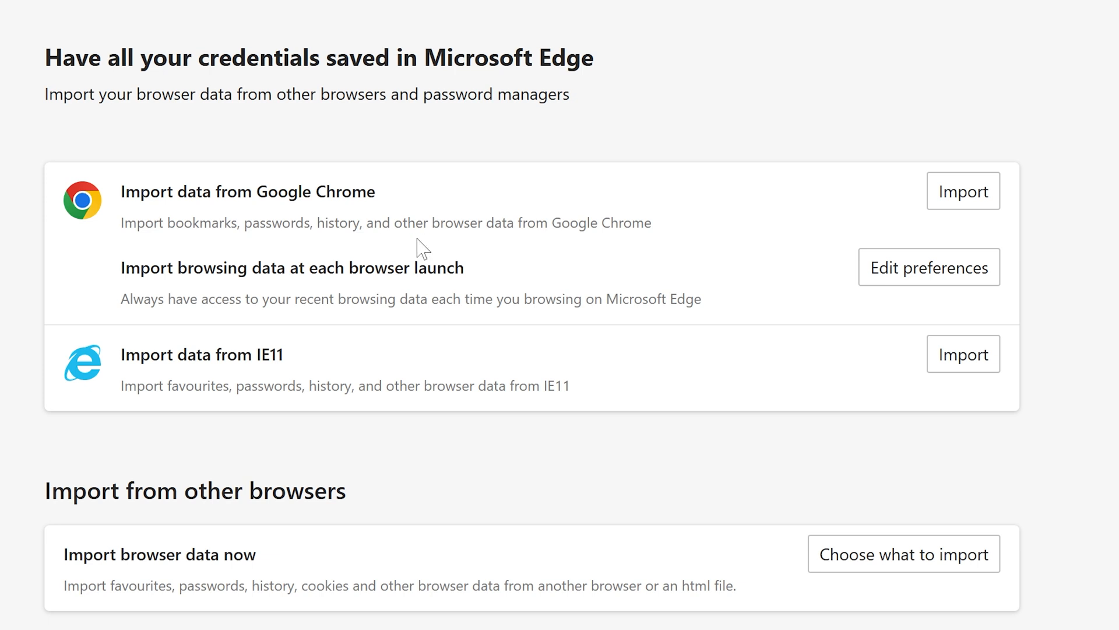
mouse_move(928, 217)
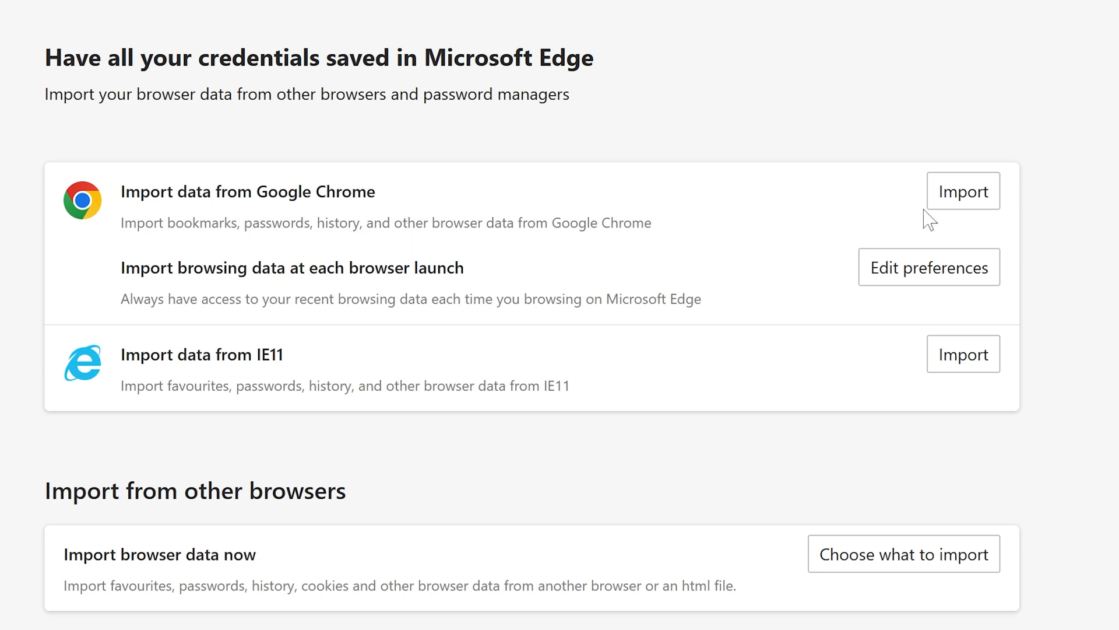
mouse_move(671, 144)
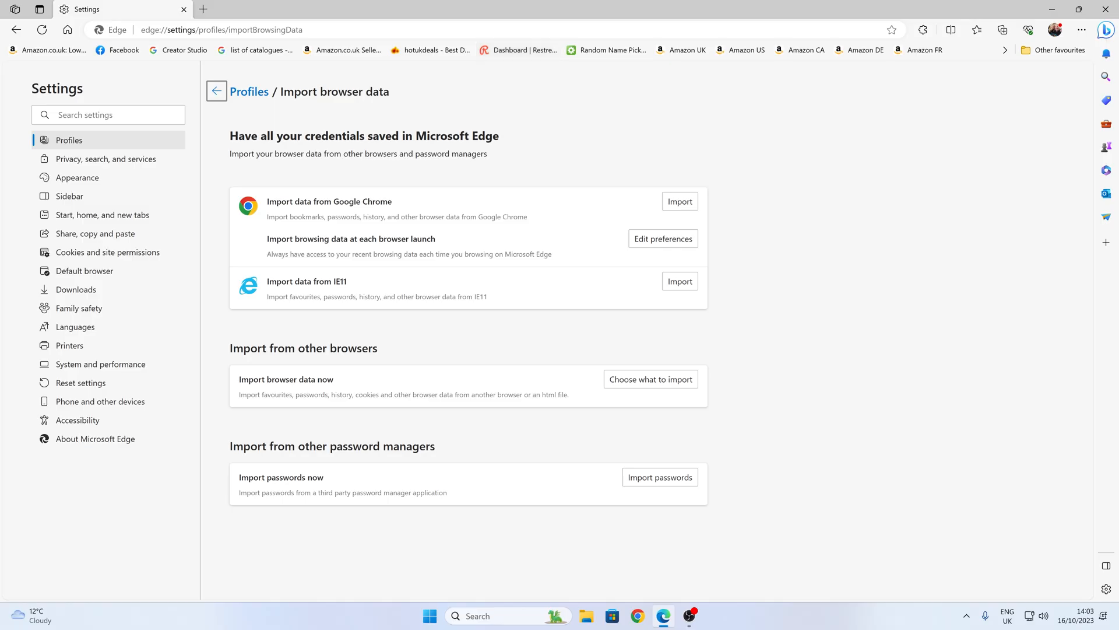
mouse_move(333, 295)
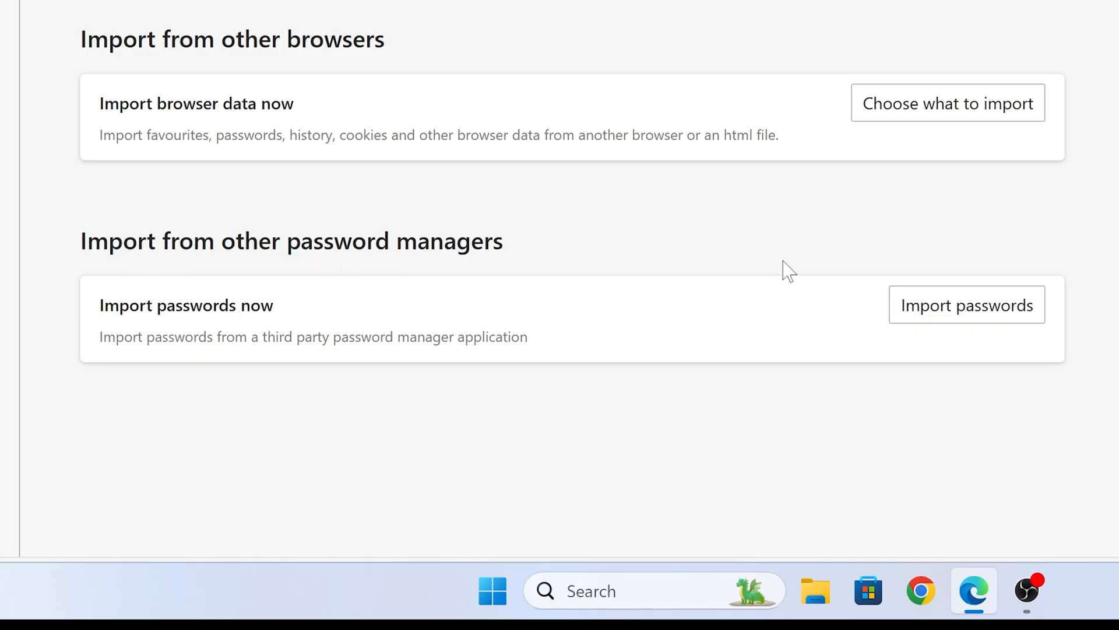
mouse_move(950, 257)
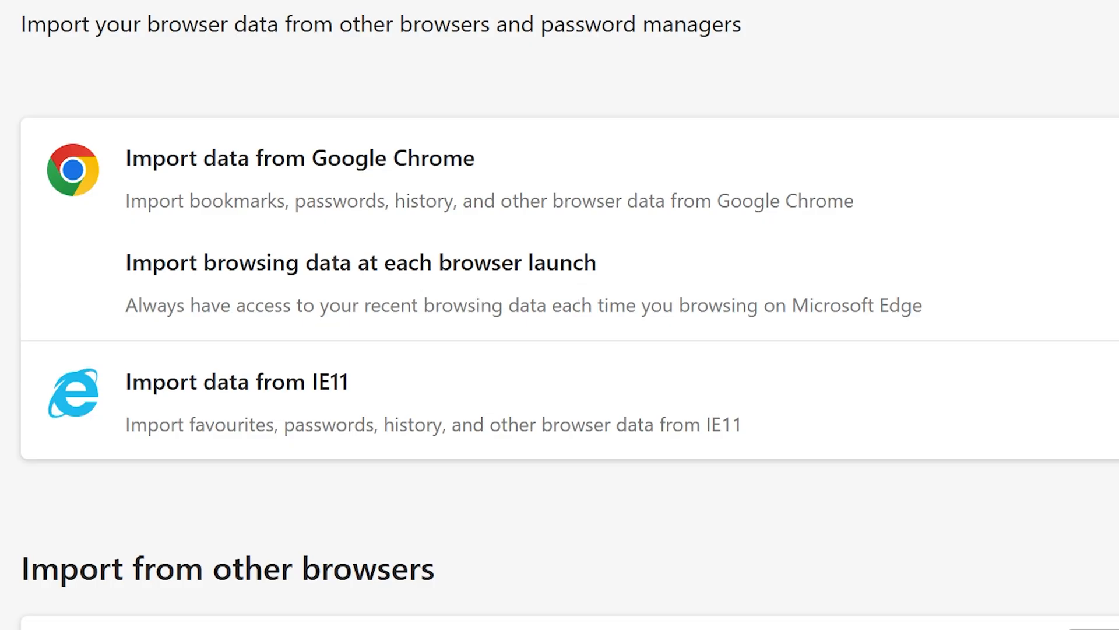
mouse_move(155, 340)
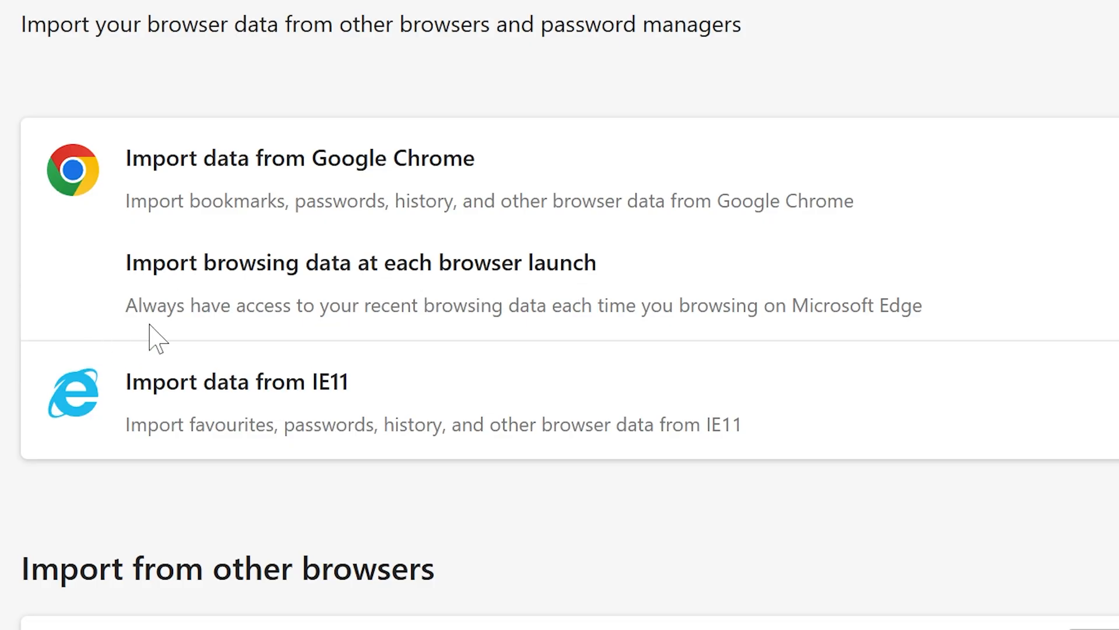
mouse_move(341, 336)
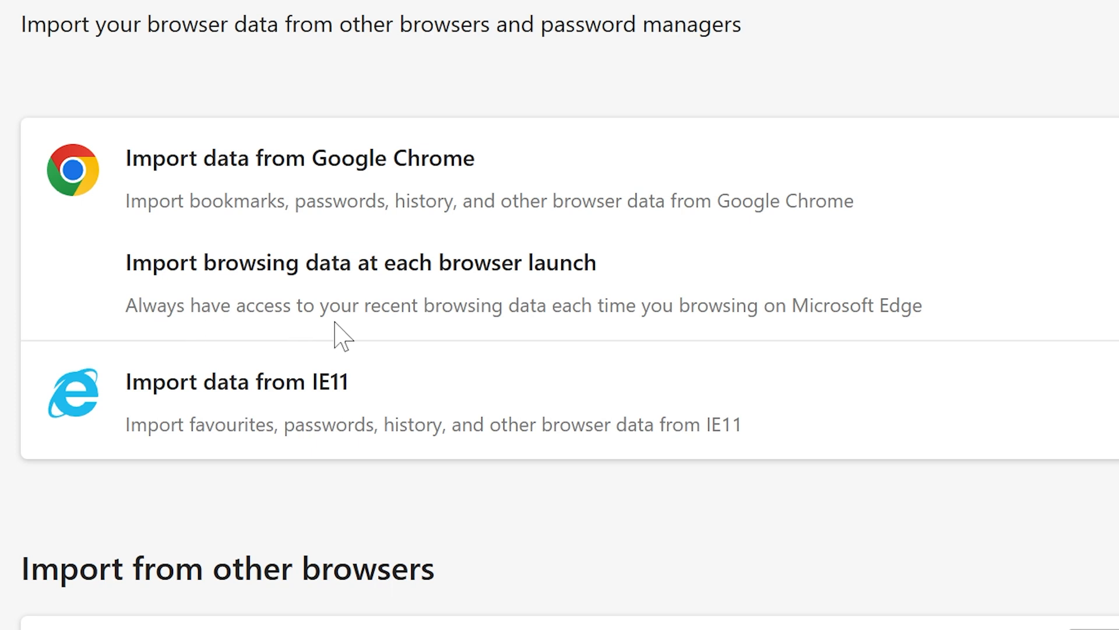
mouse_move(649, 336)
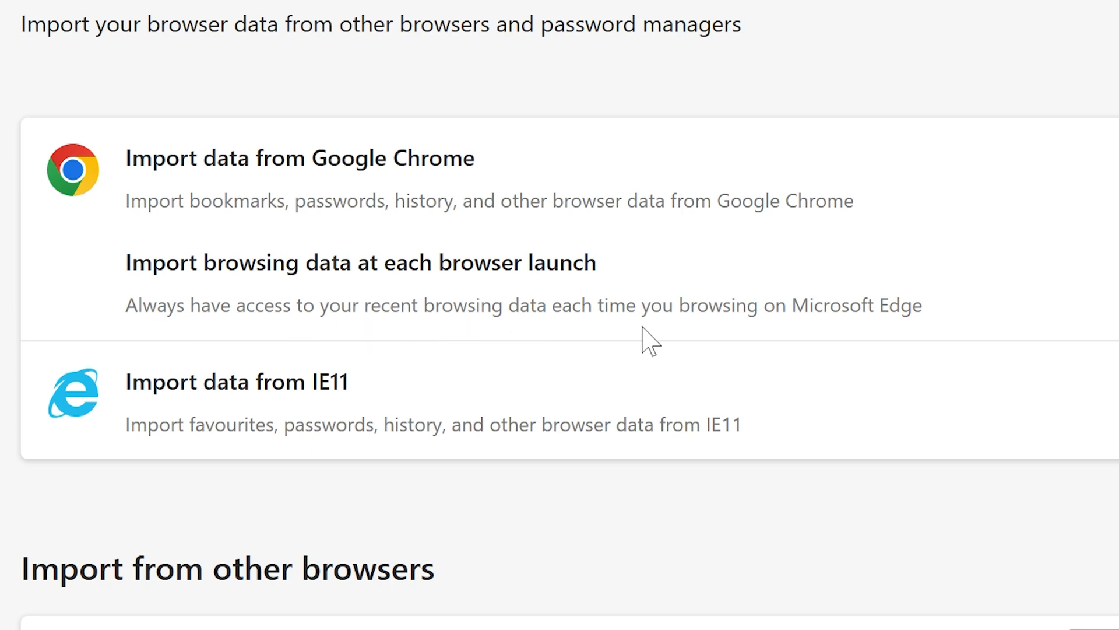
mouse_move(904, 346)
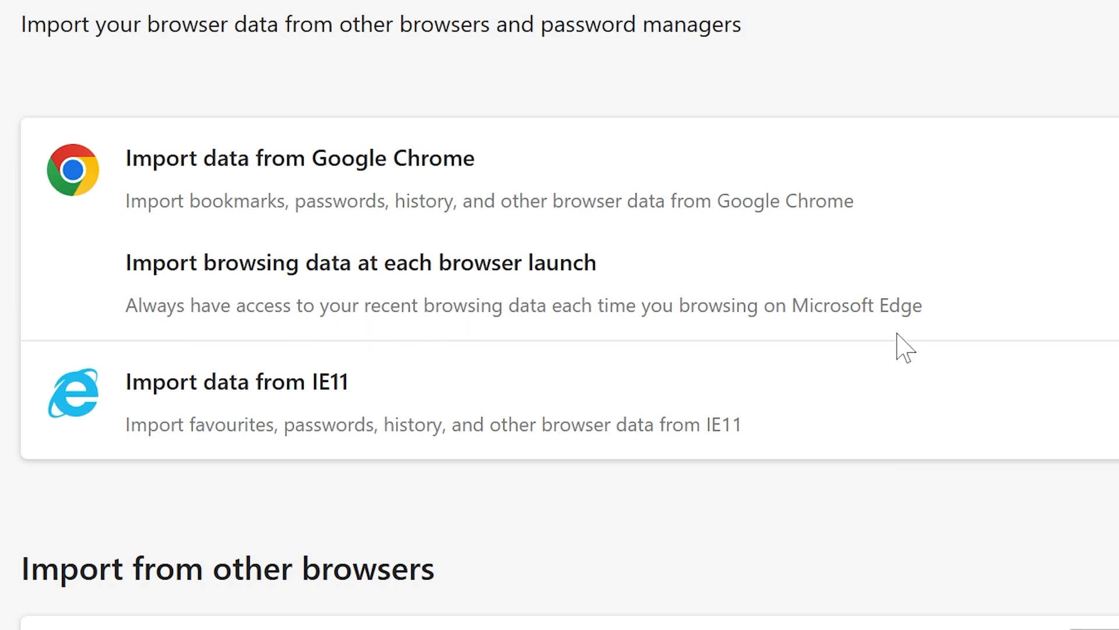
mouse_move(814, 343)
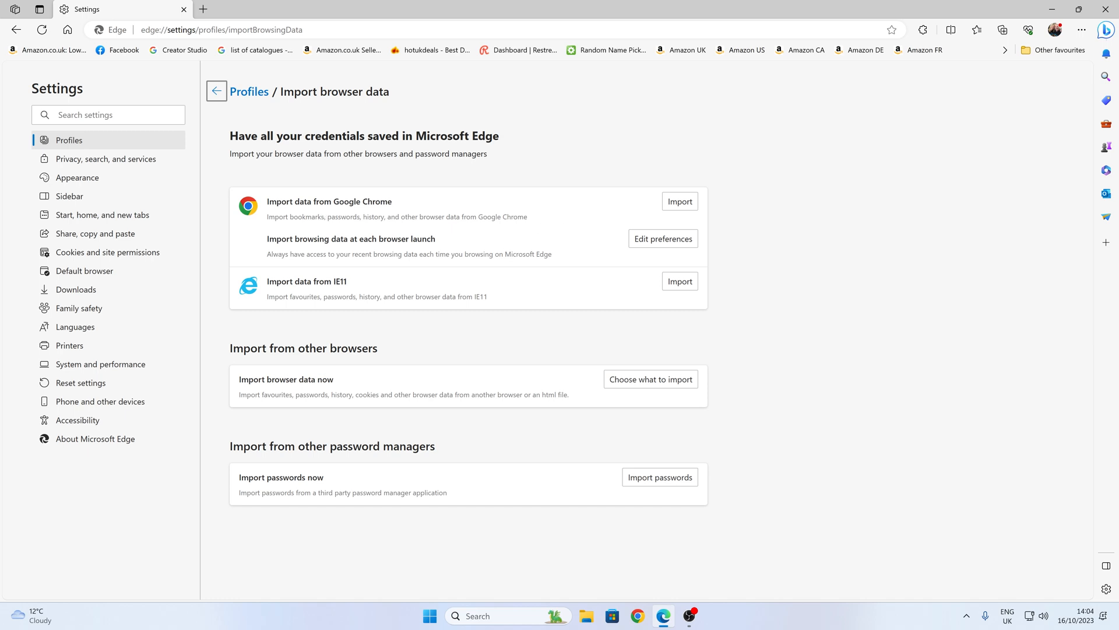
mouse_move(462, 213)
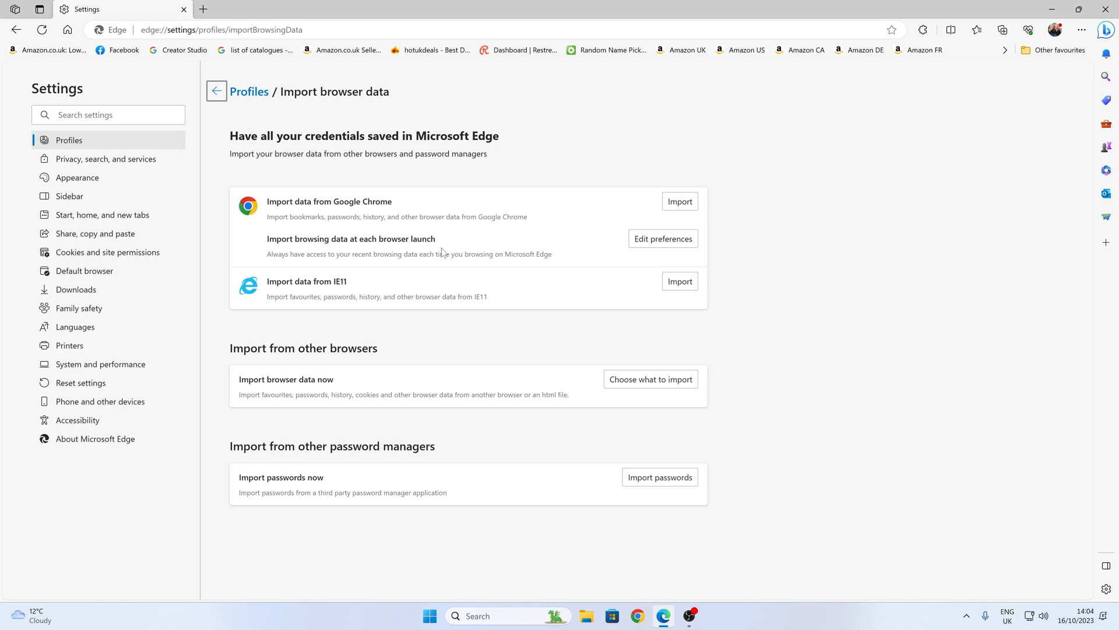
mouse_move(461, 254)
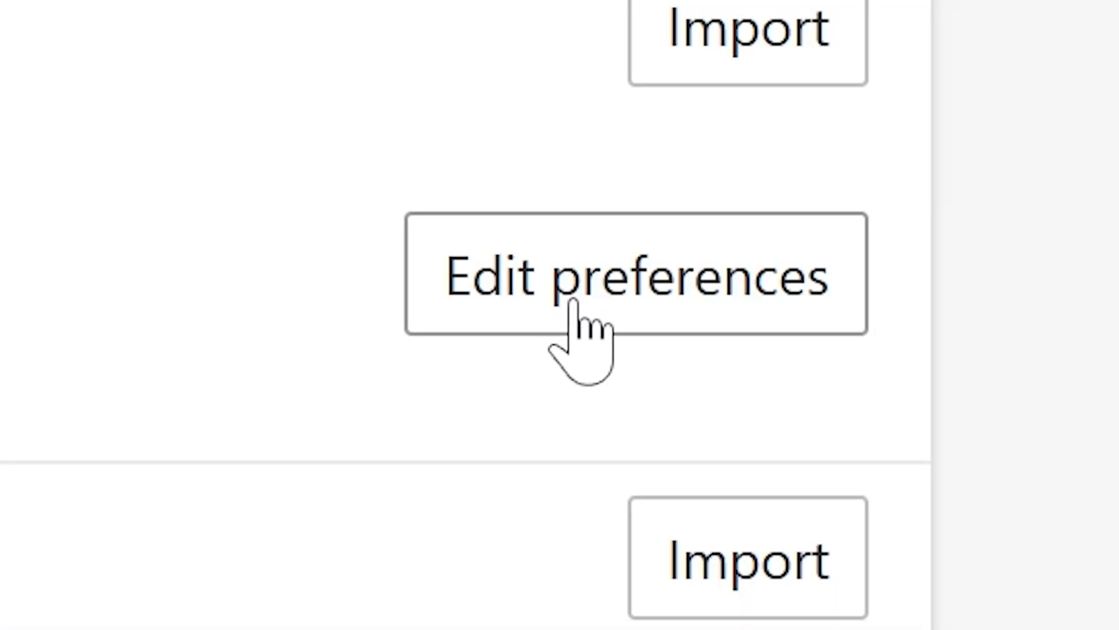
left_click(636, 274)
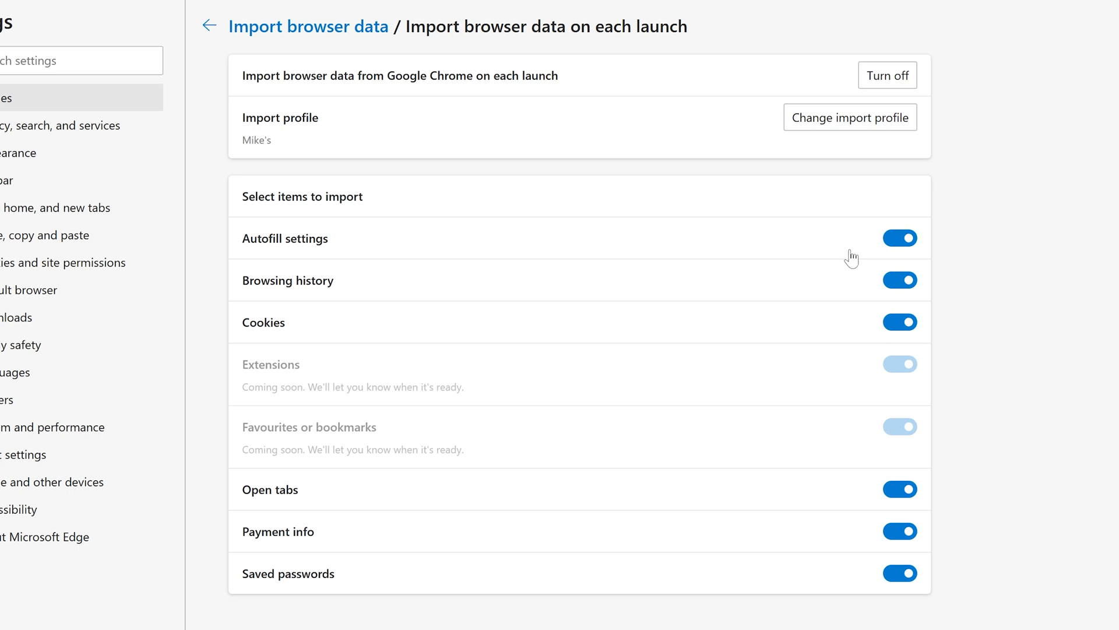
mouse_move(444, 221)
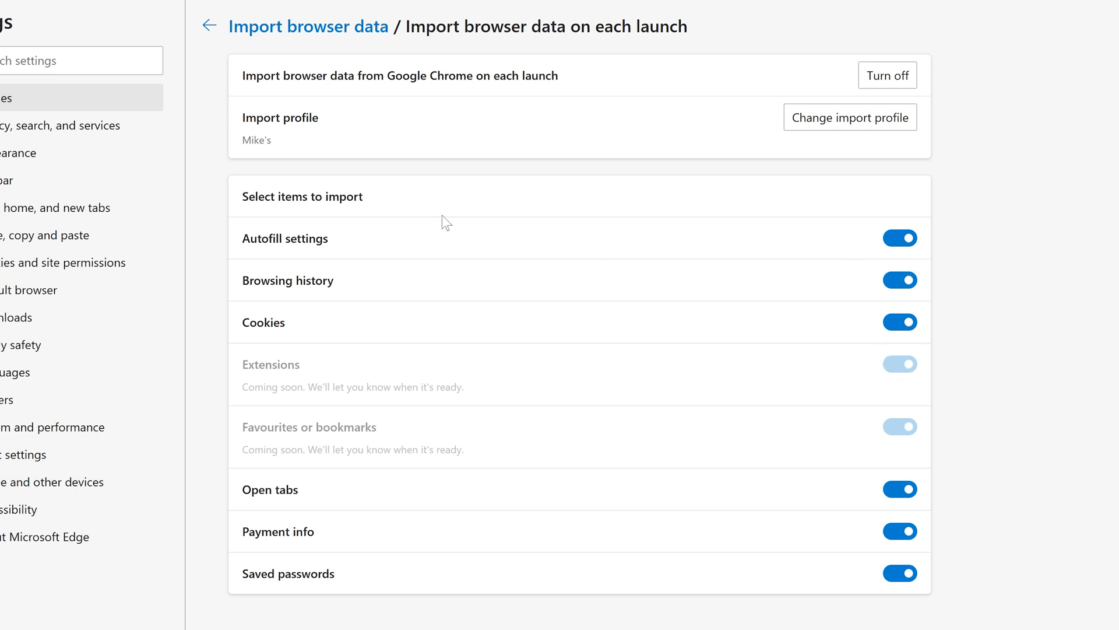
mouse_move(841, 89)
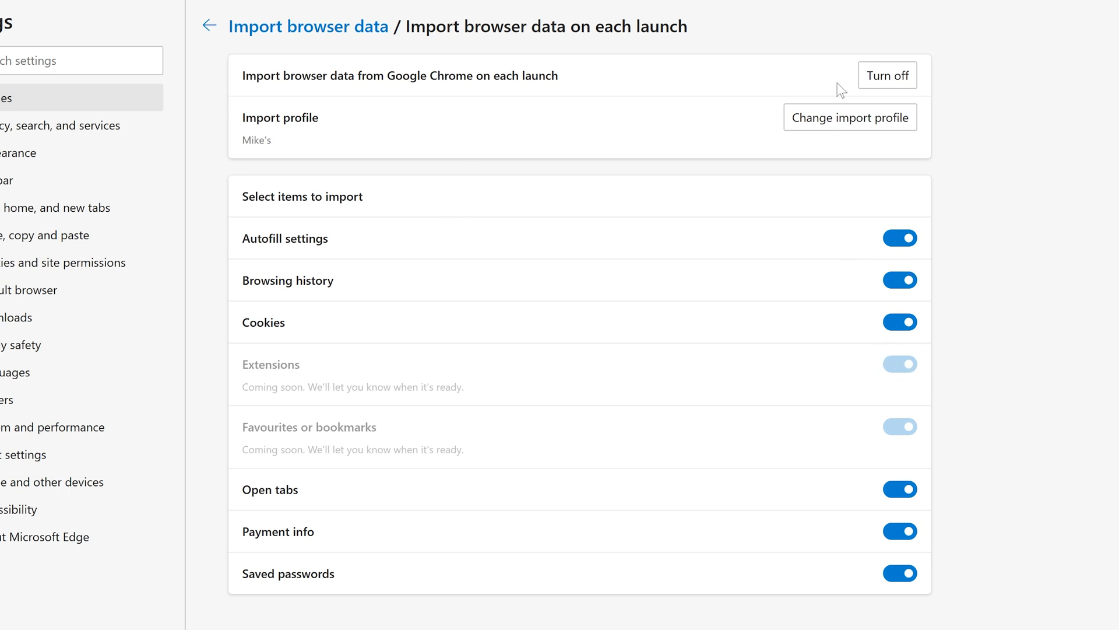
mouse_move(887, 76)
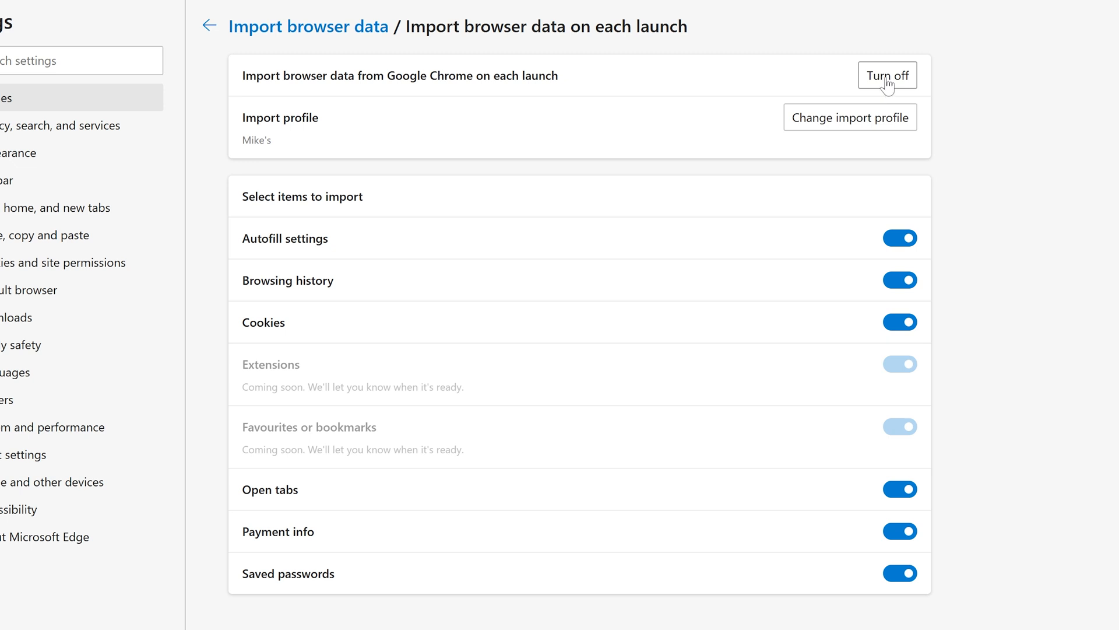
mouse_move(894, 112)
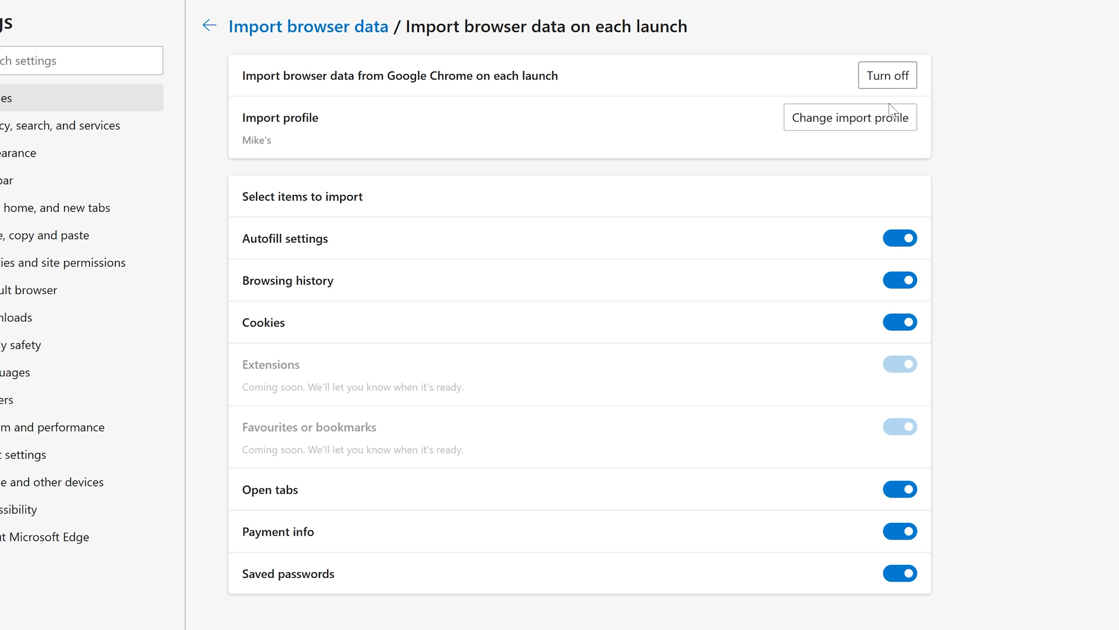
mouse_move(741, 160)
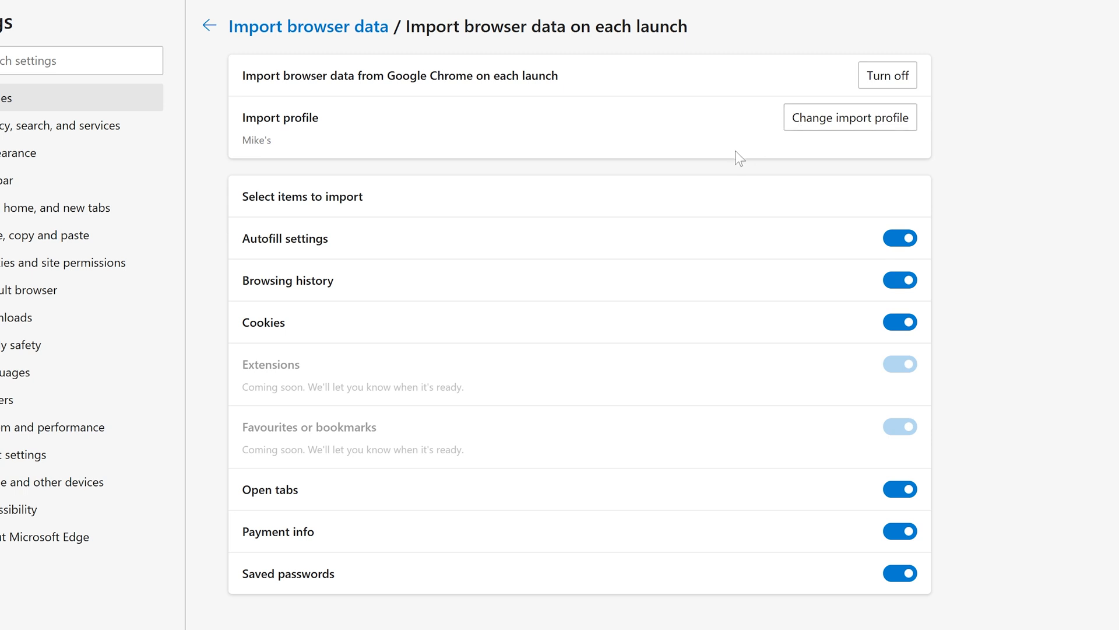
mouse_move(922, 246)
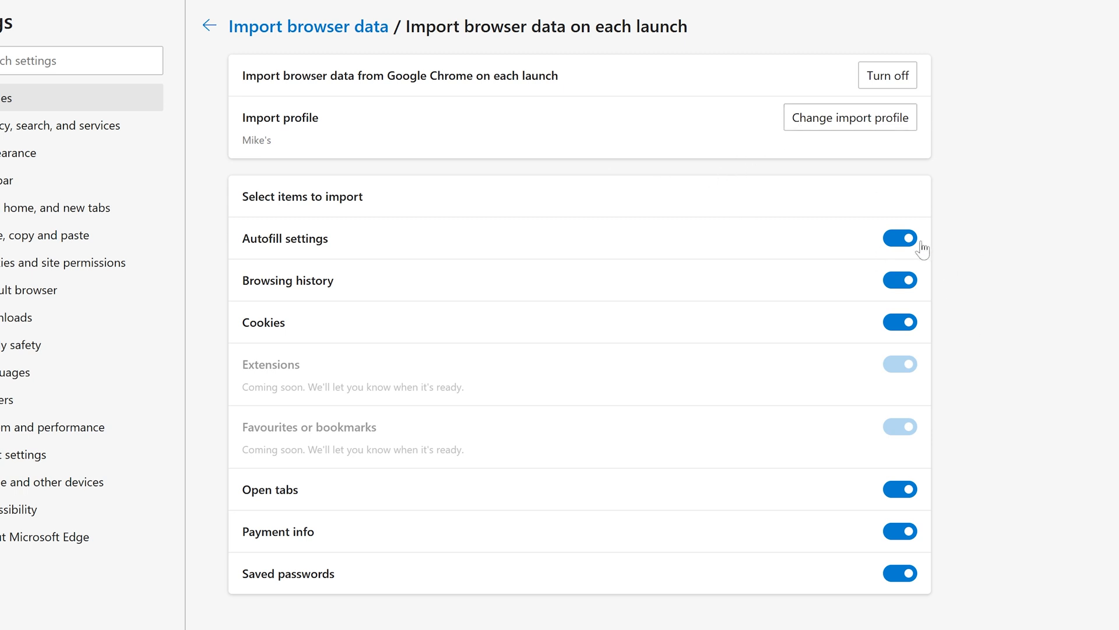
mouse_move(852, 240)
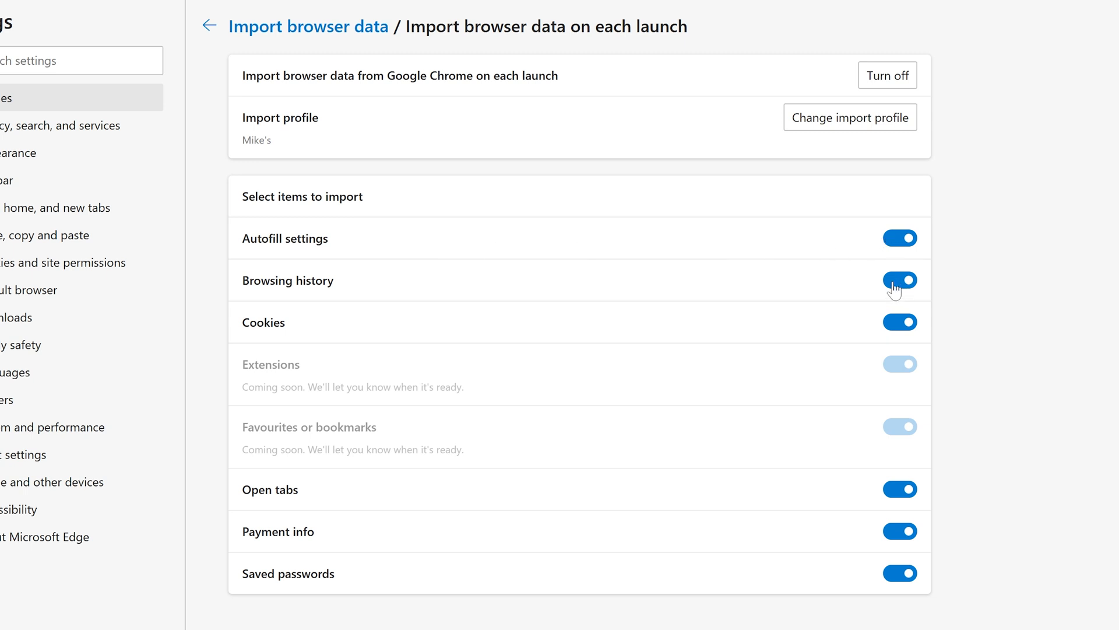
mouse_move(894, 334)
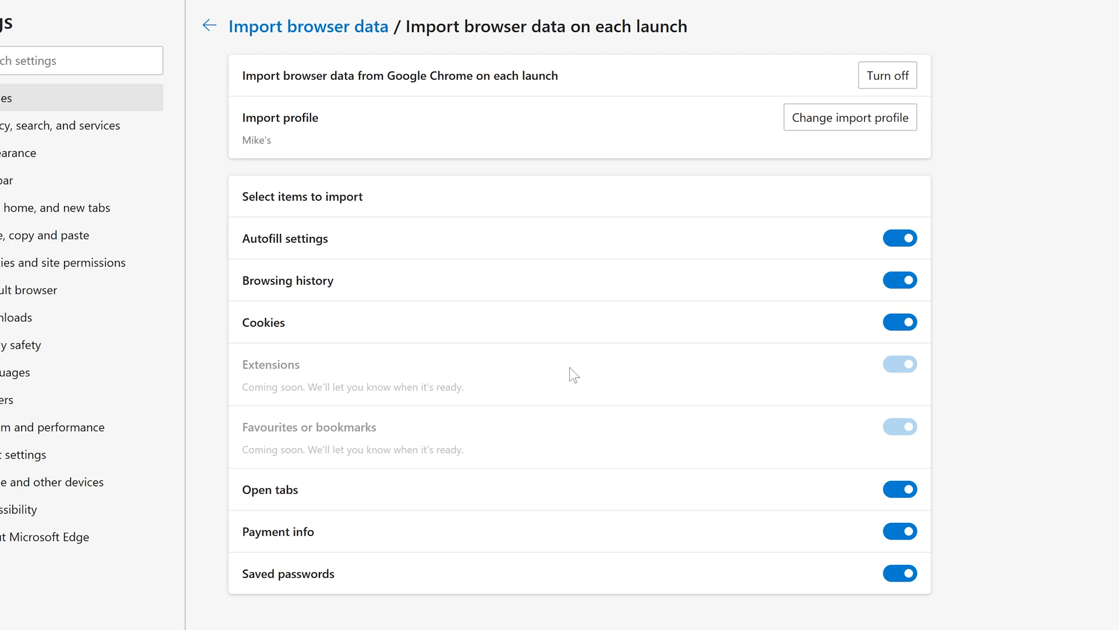
mouse_move(573, 438)
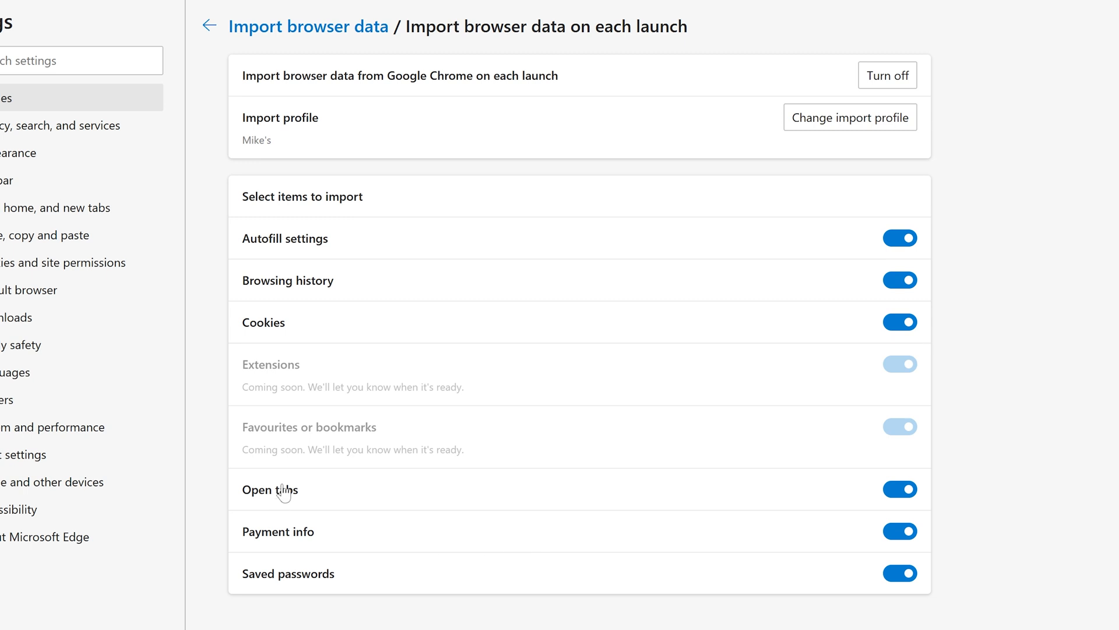
mouse_move(397, 506)
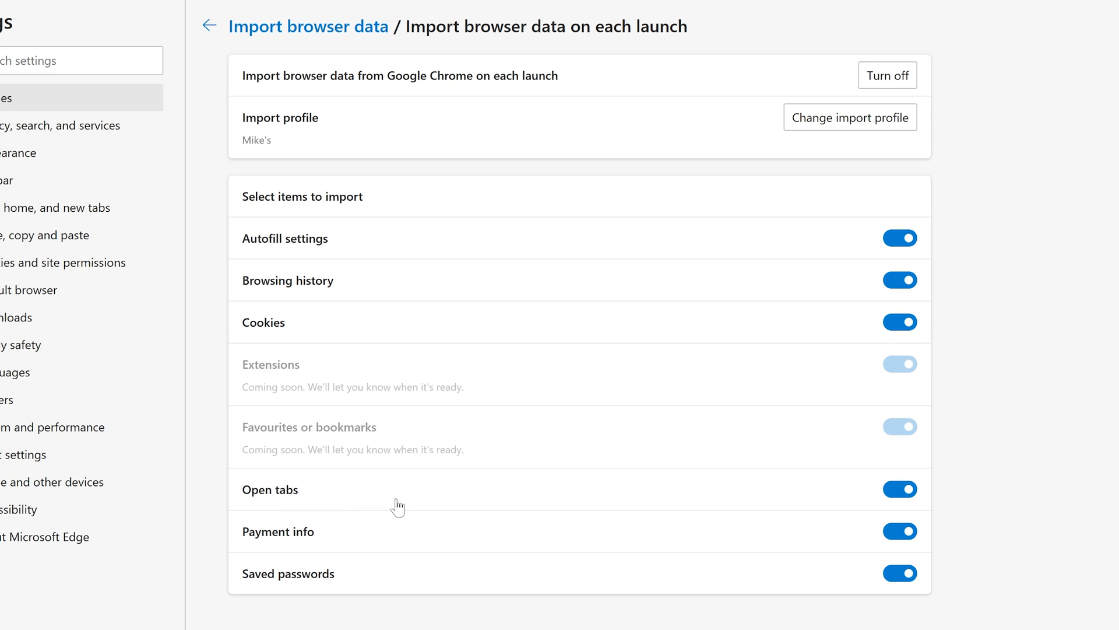
mouse_move(402, 497)
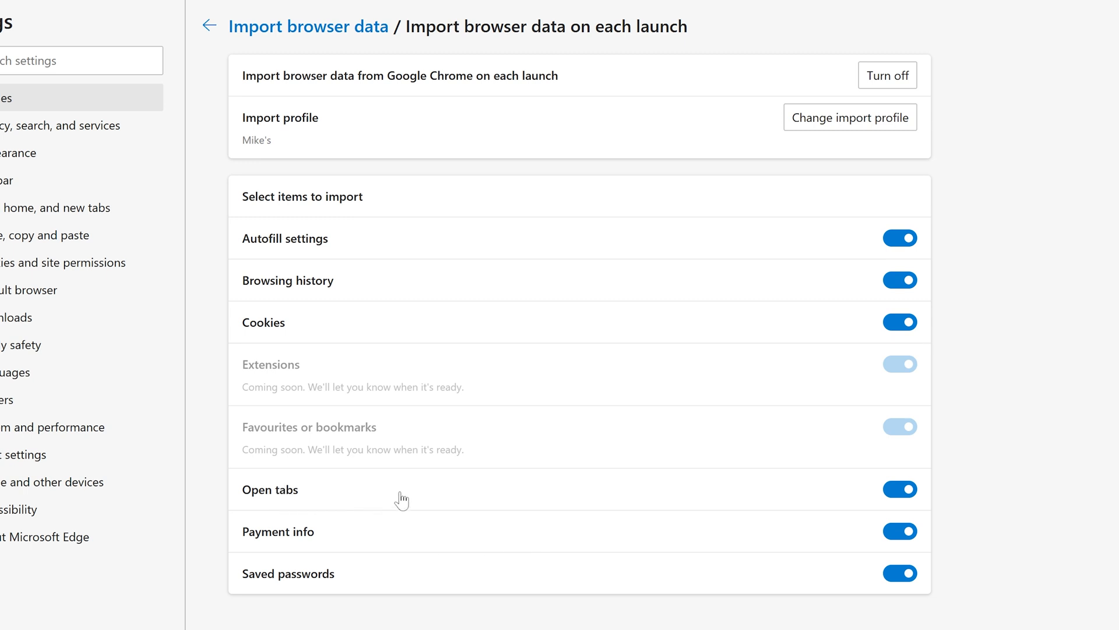
mouse_move(431, 499)
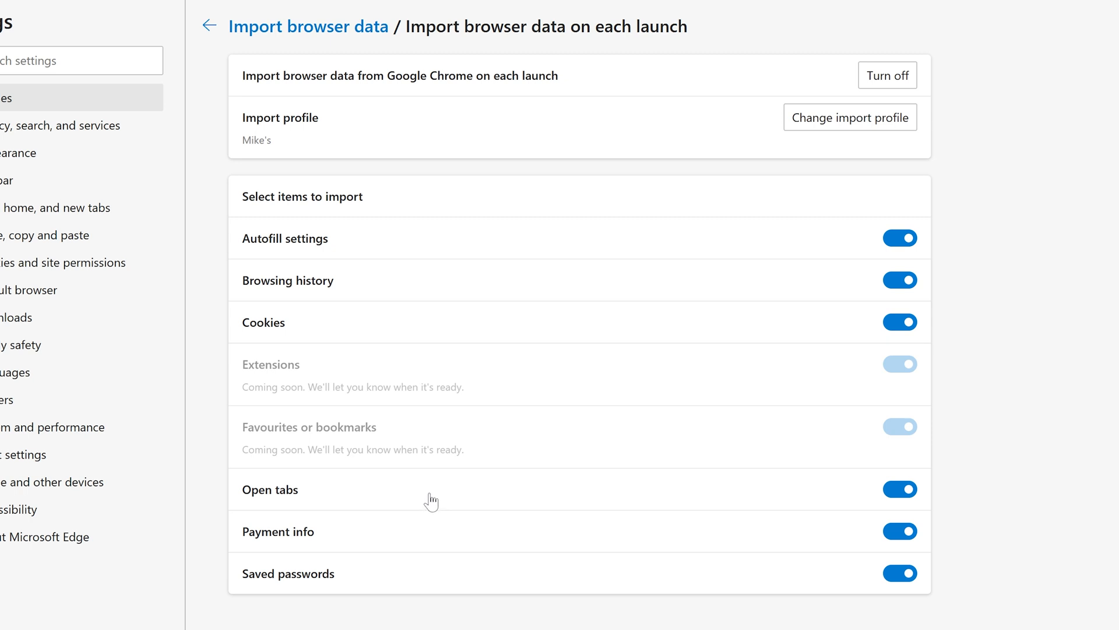
mouse_move(386, 496)
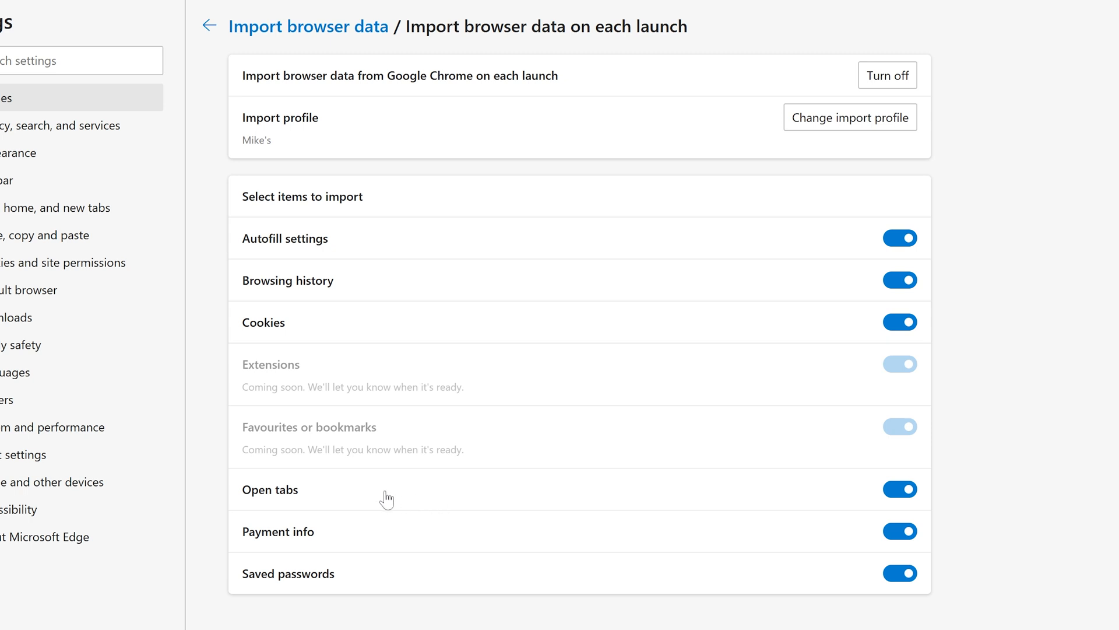
mouse_move(656, 493)
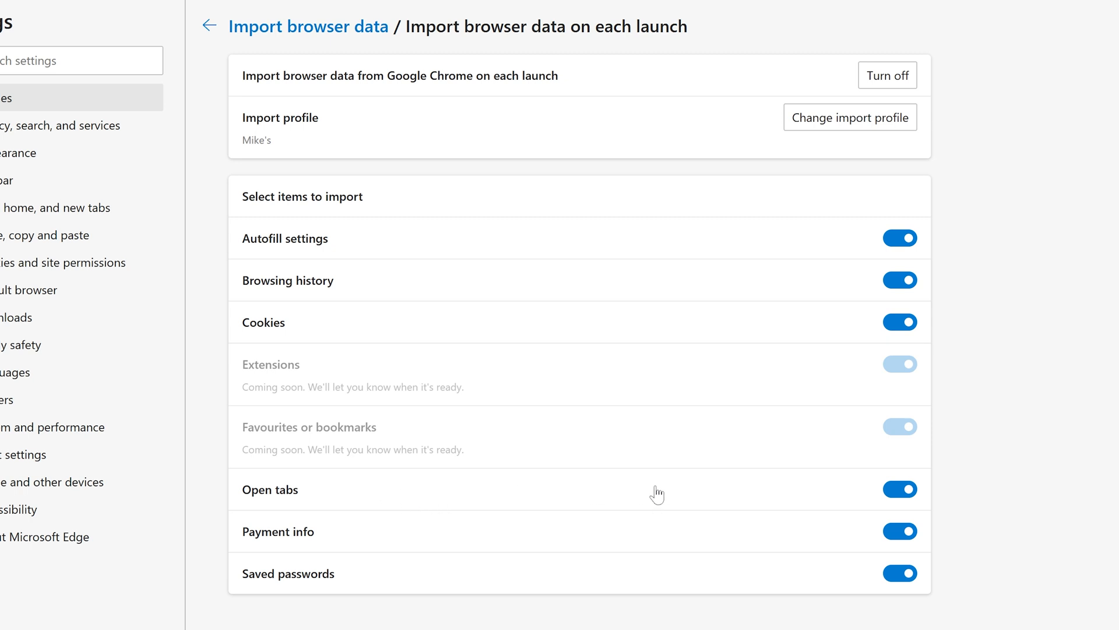
mouse_move(312, 550)
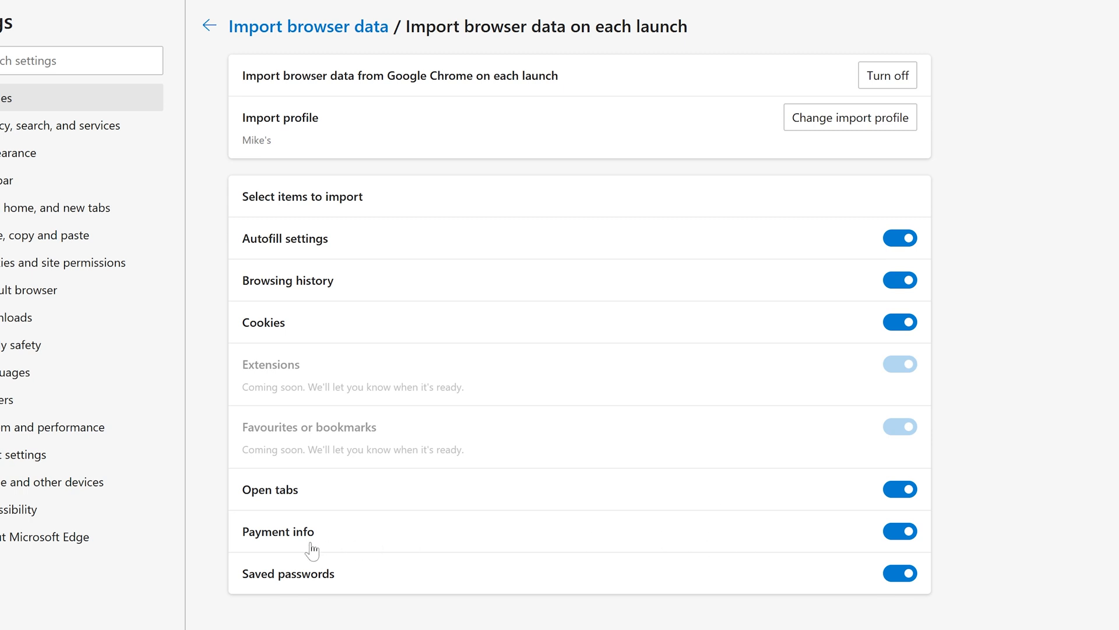
mouse_move(408, 584)
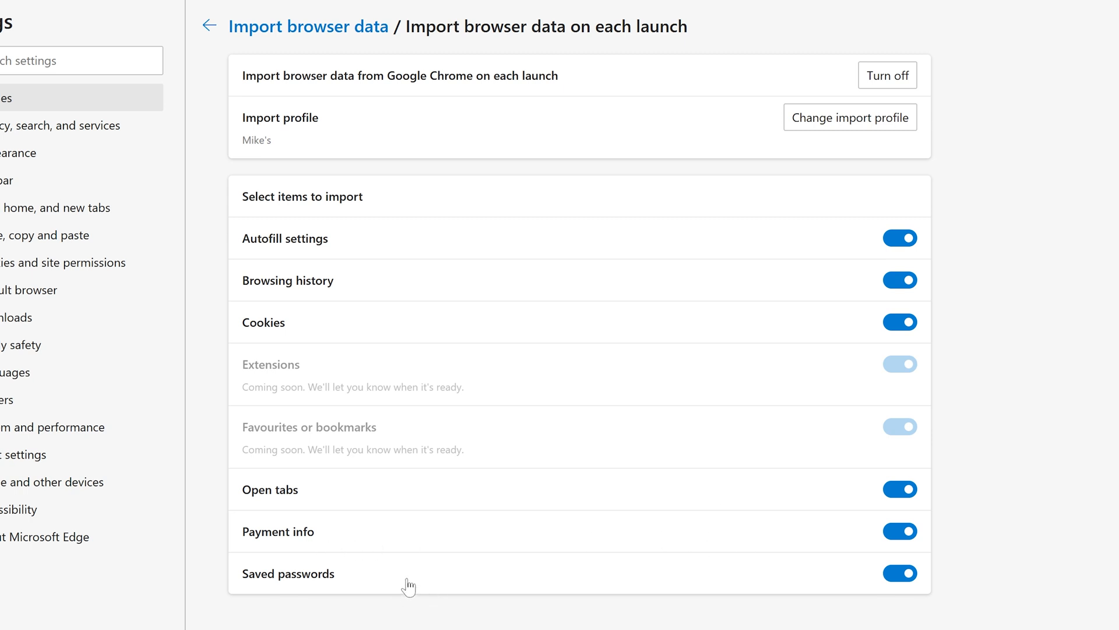
mouse_move(860, 226)
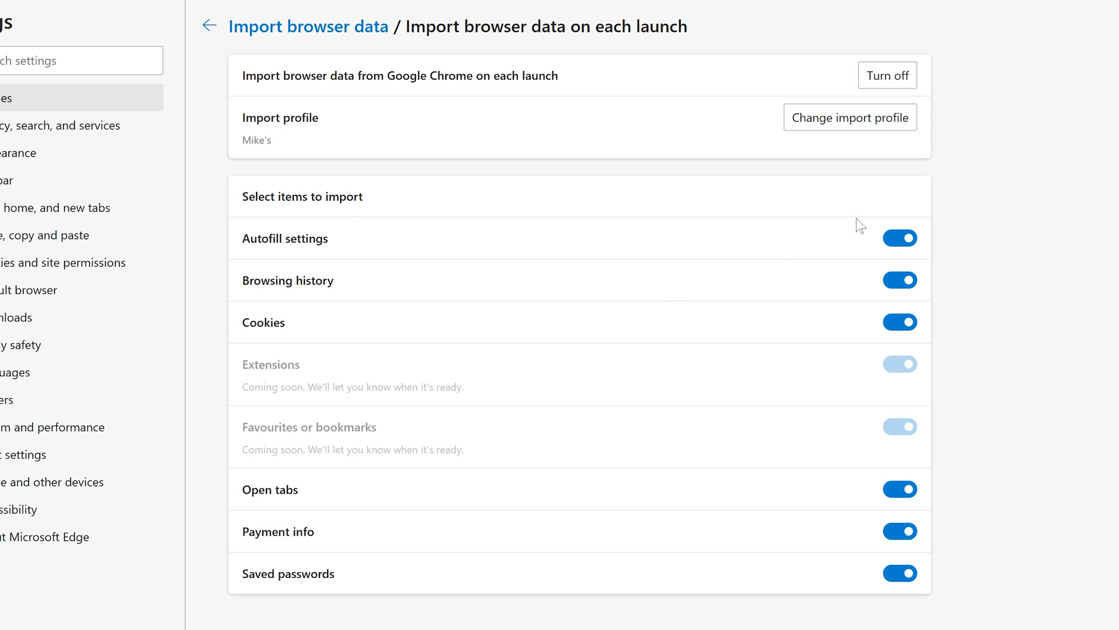
mouse_move(855, 240)
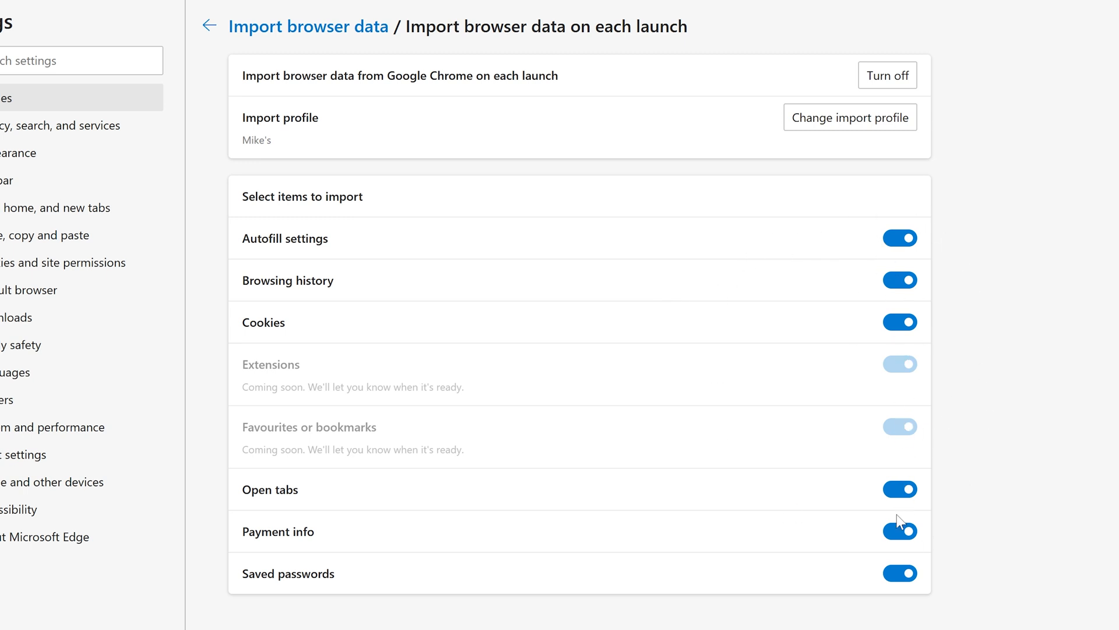
mouse_move(808, 467)
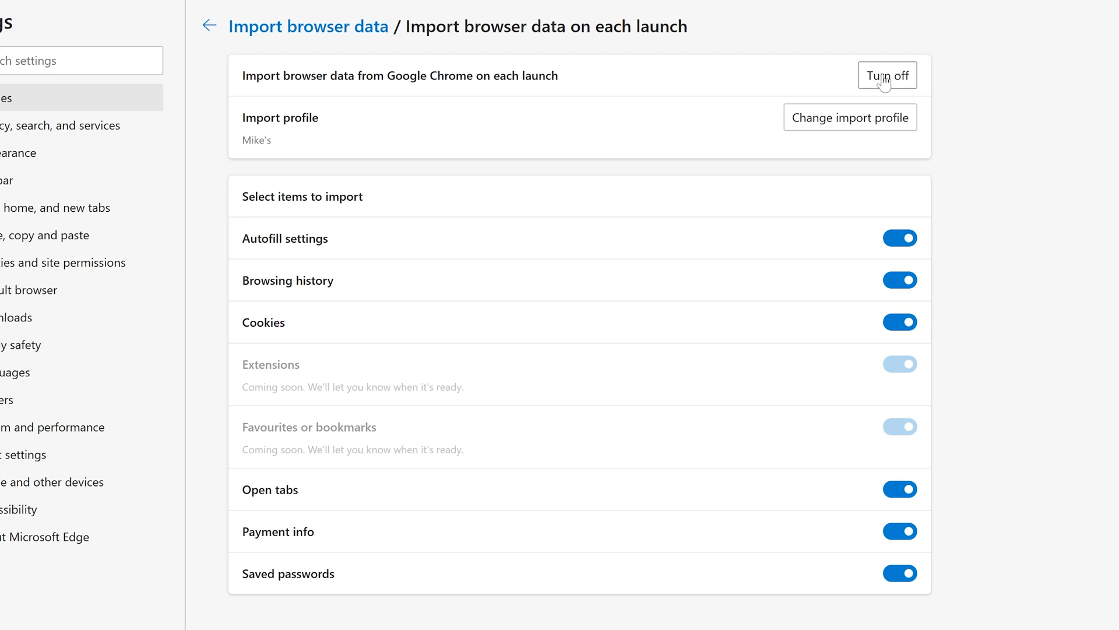
mouse_move(884, 86)
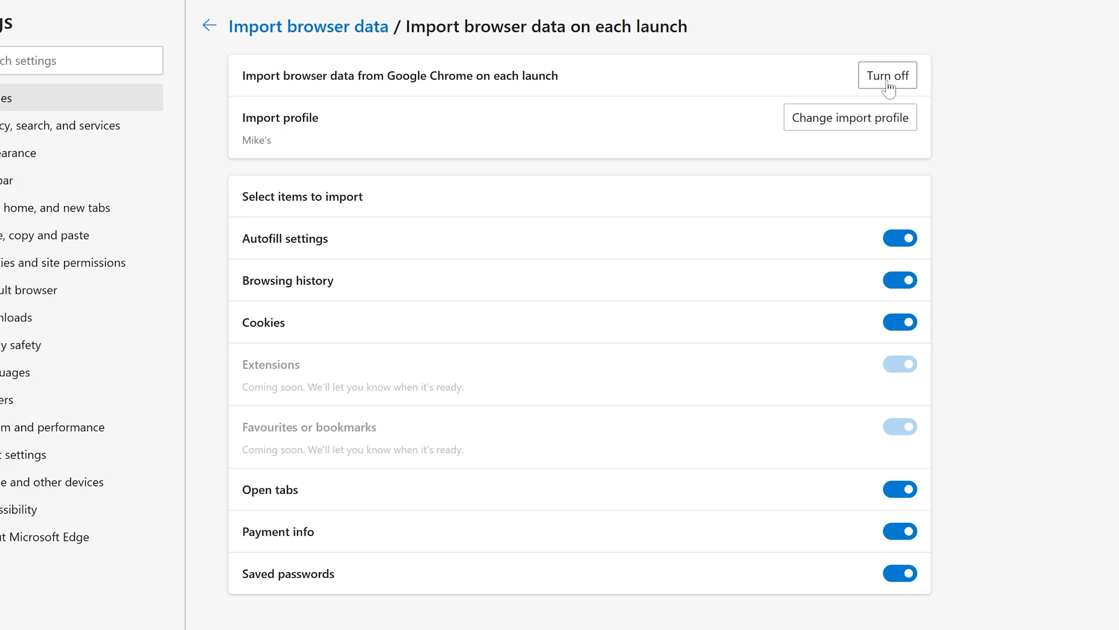
mouse_move(904, 91)
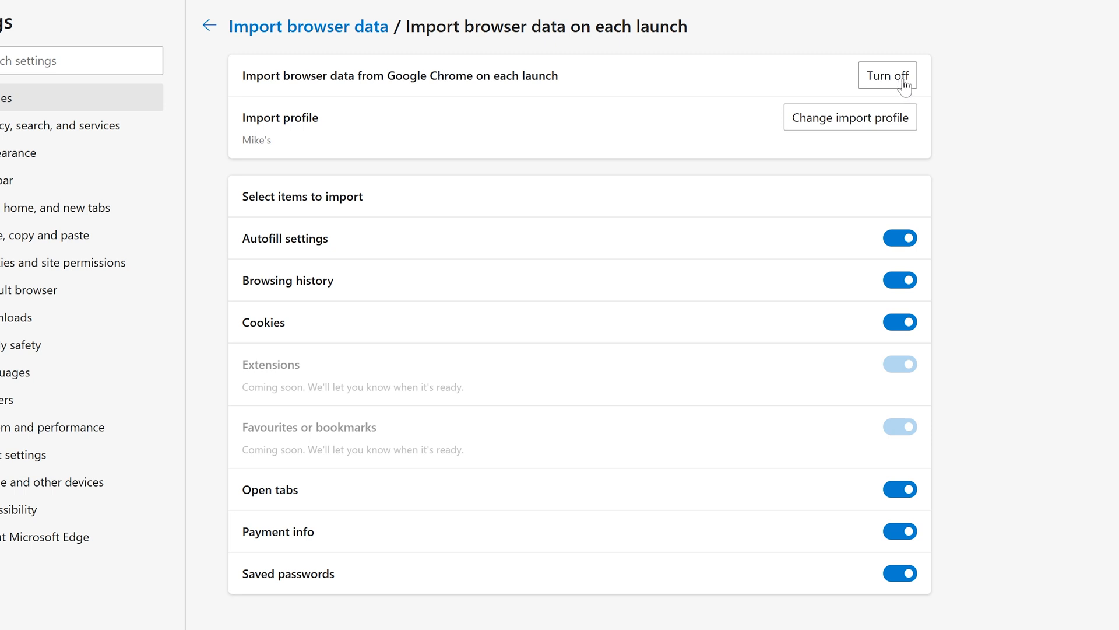
mouse_move(851, 112)
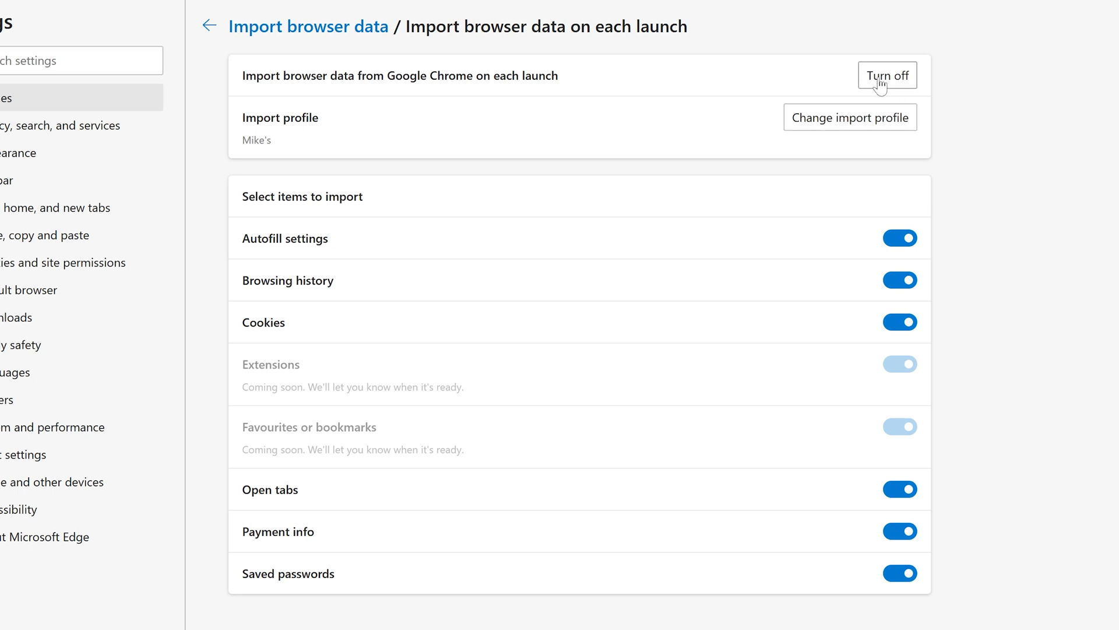
mouse_move(885, 89)
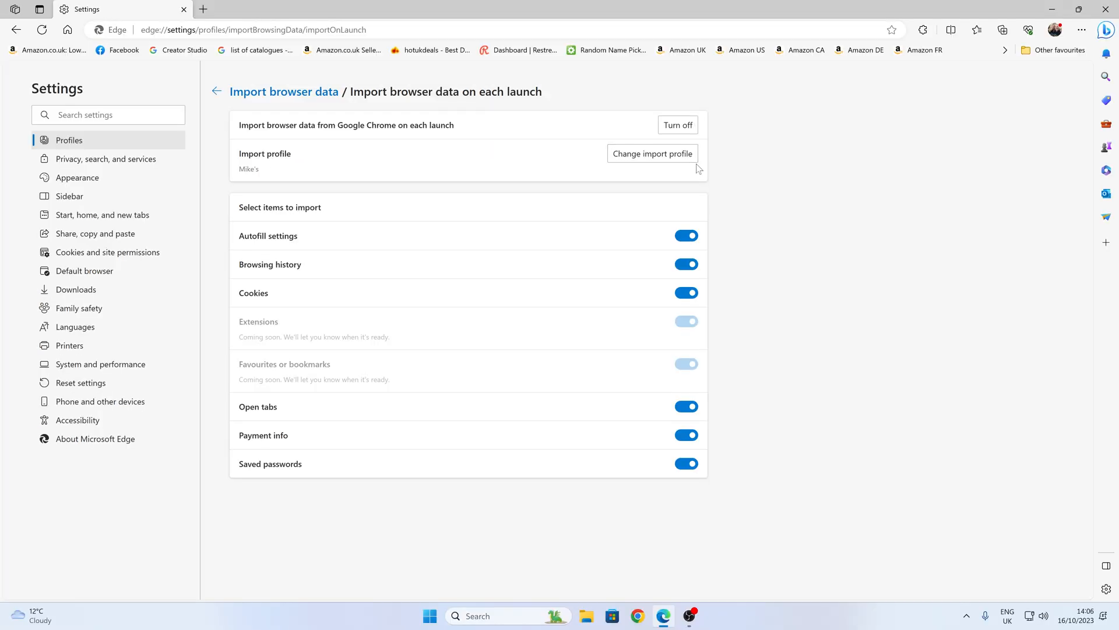
mouse_move(559, 459)
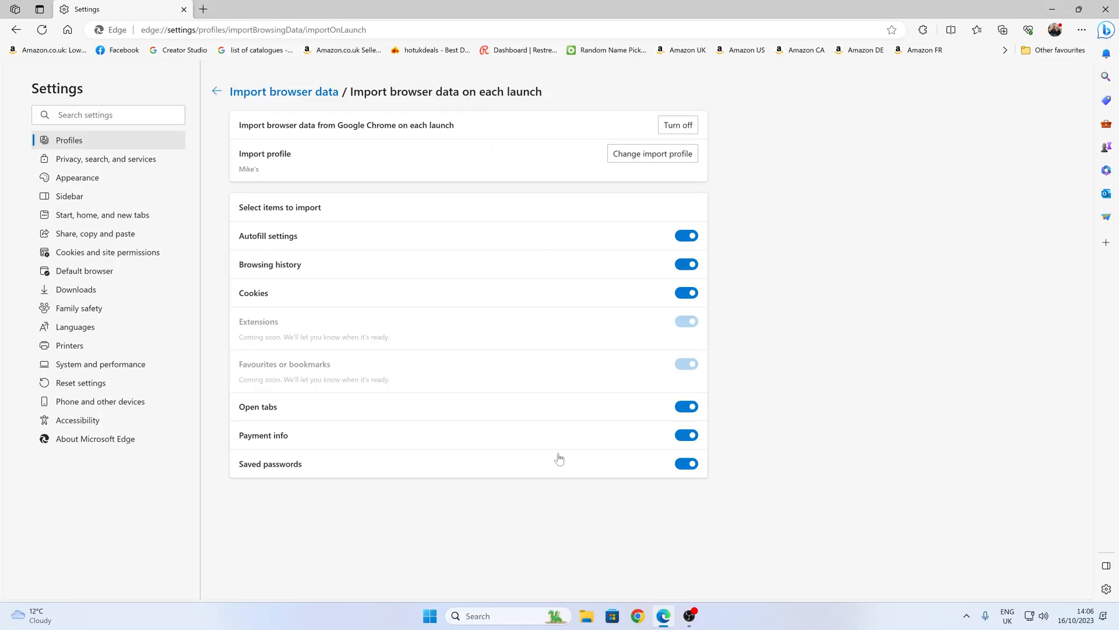
mouse_move(635, 593)
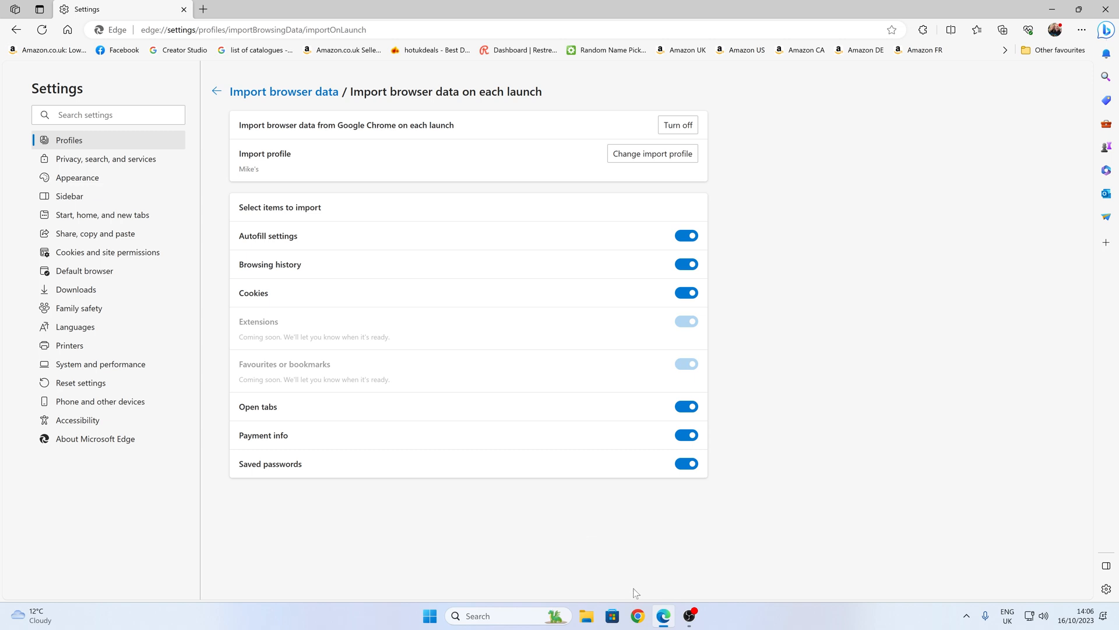
mouse_move(622, 579)
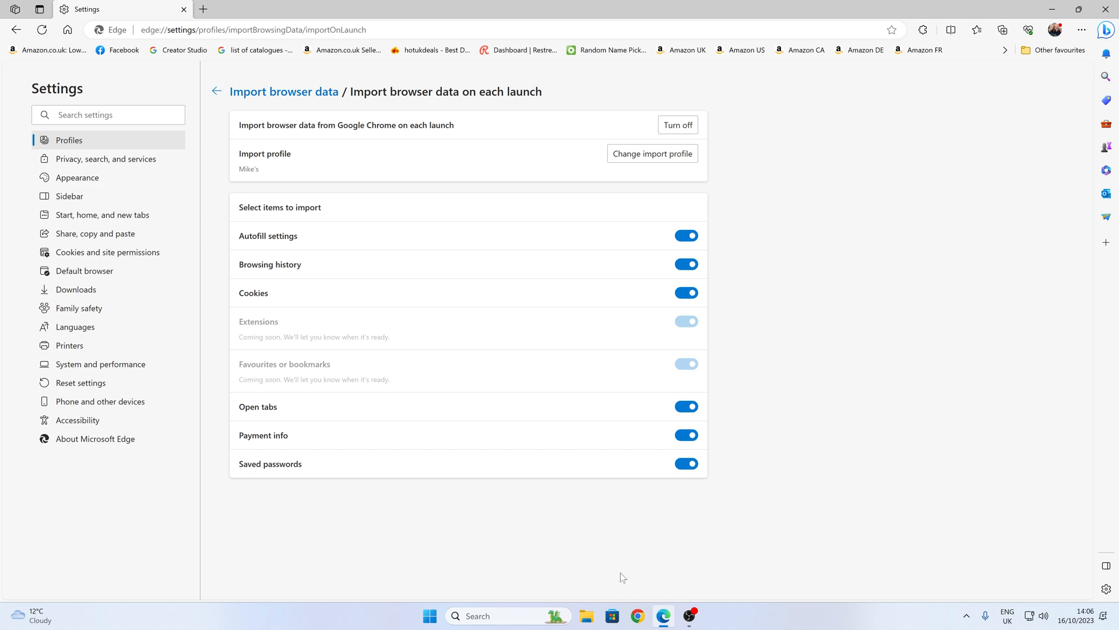
mouse_move(616, 560)
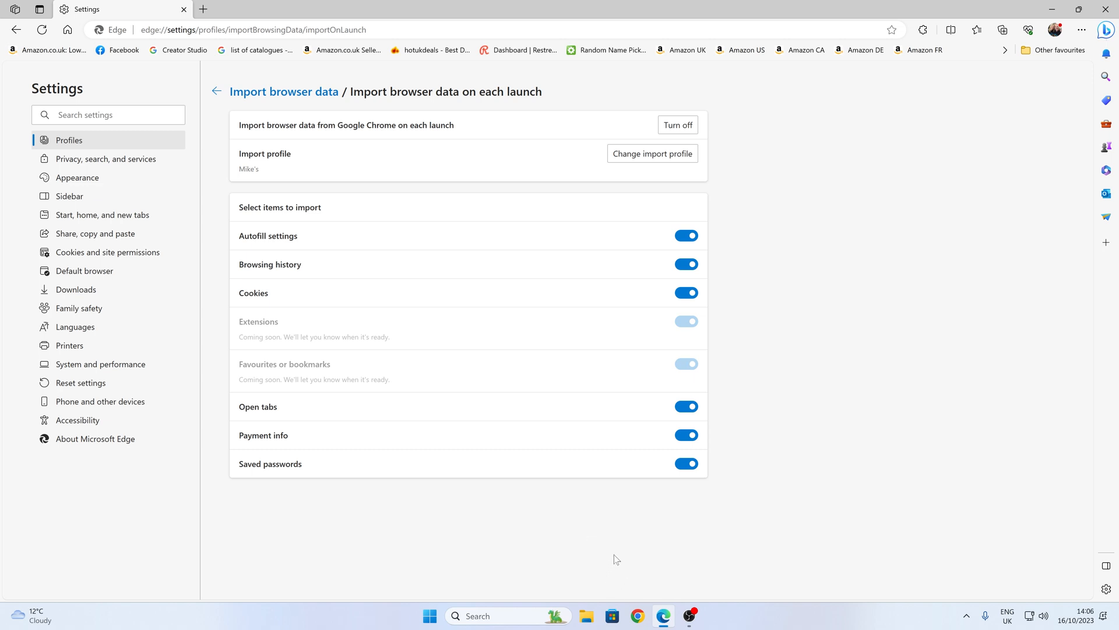
mouse_move(622, 602)
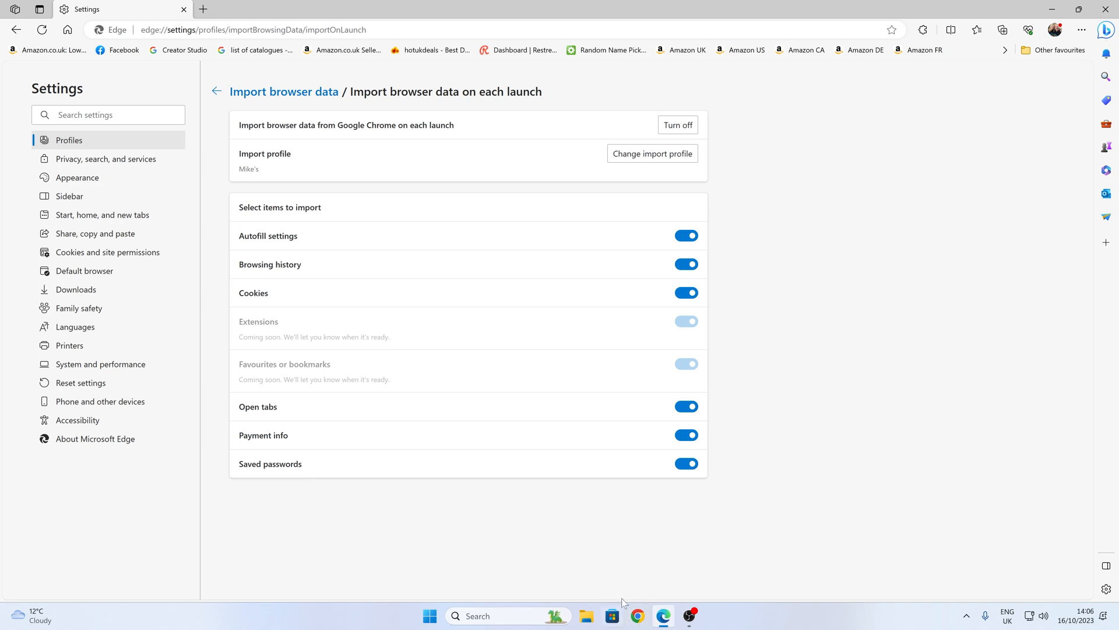
mouse_move(511, 452)
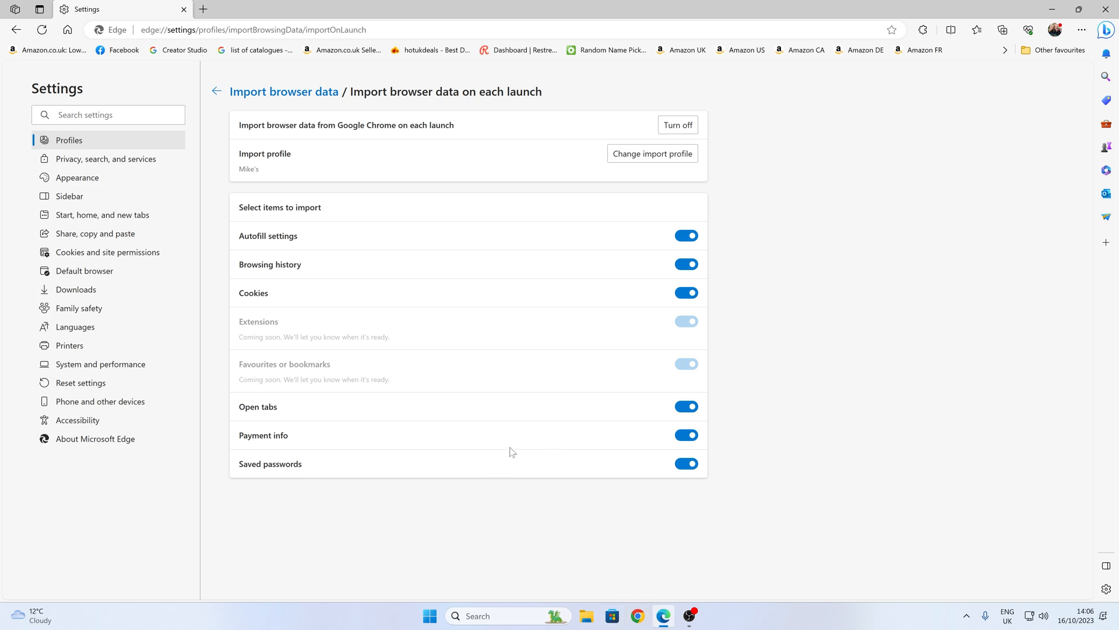
mouse_move(510, 451)
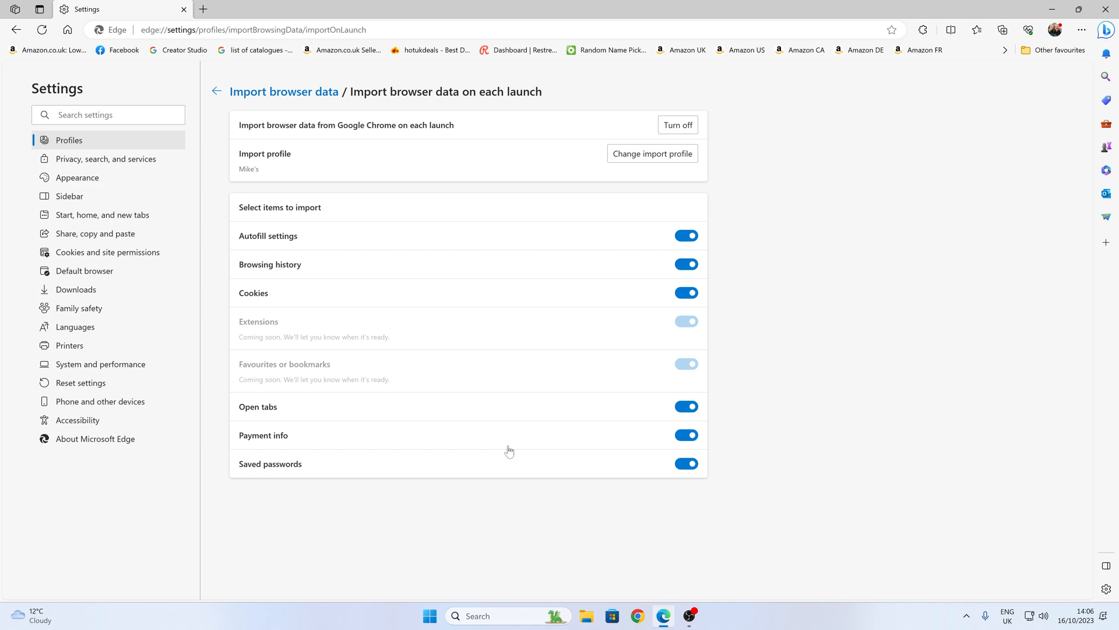
mouse_move(102, 215)
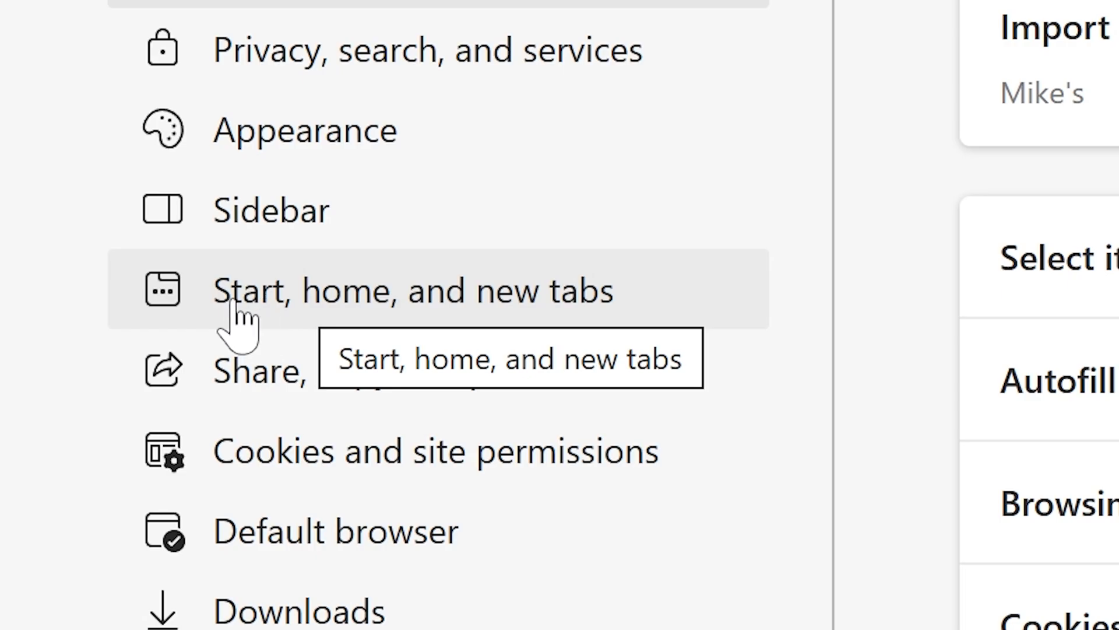
mouse_move(325, 307)
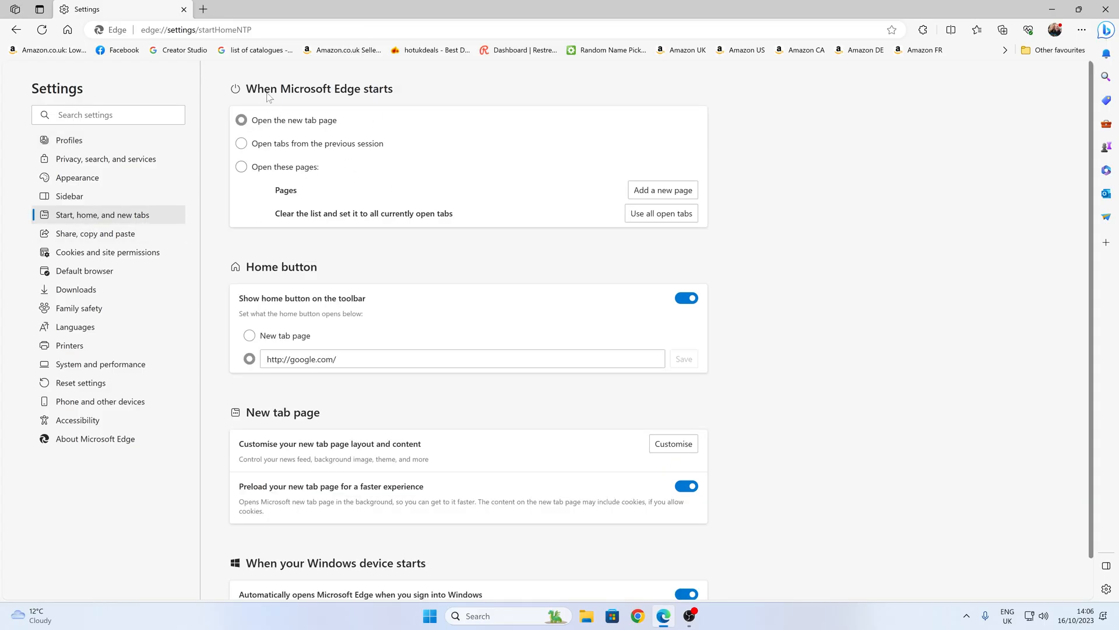
mouse_move(371, 237)
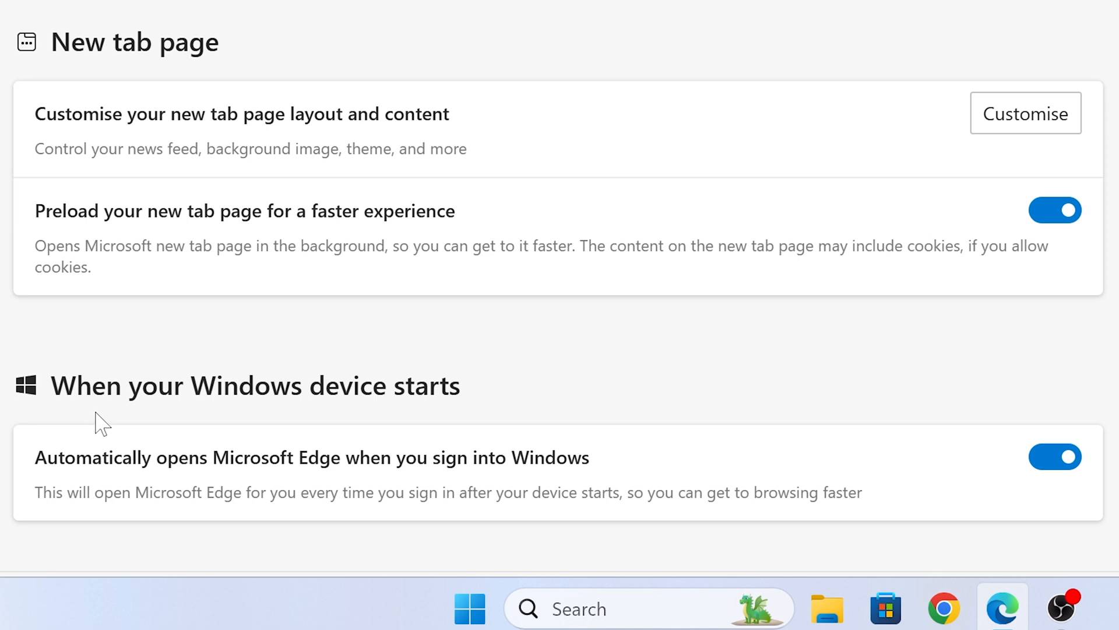
mouse_move(77, 406)
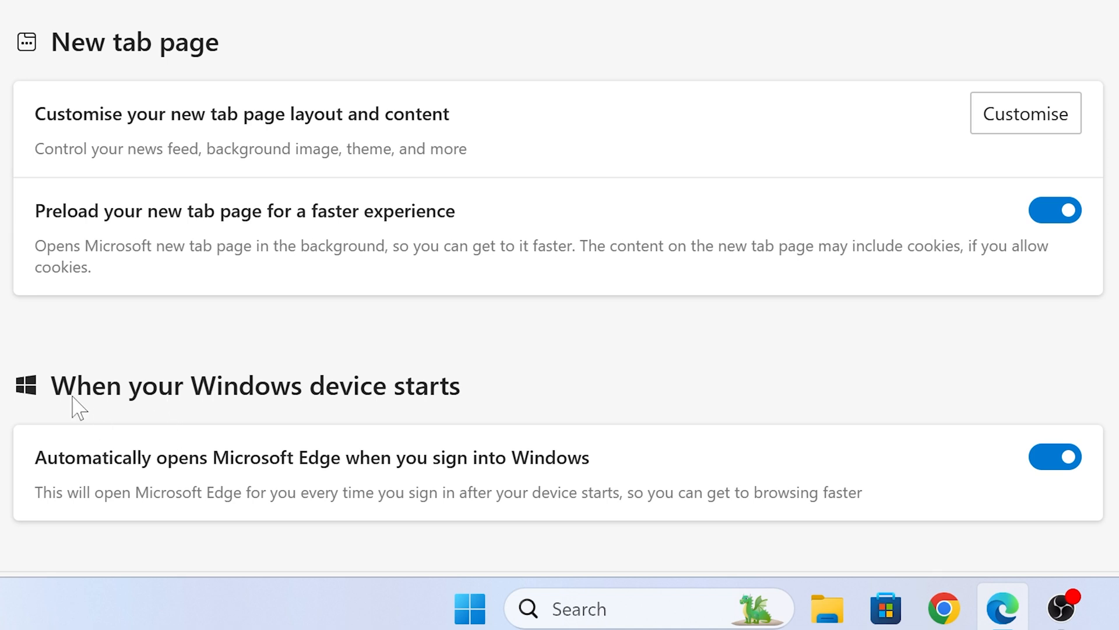
mouse_move(213, 421)
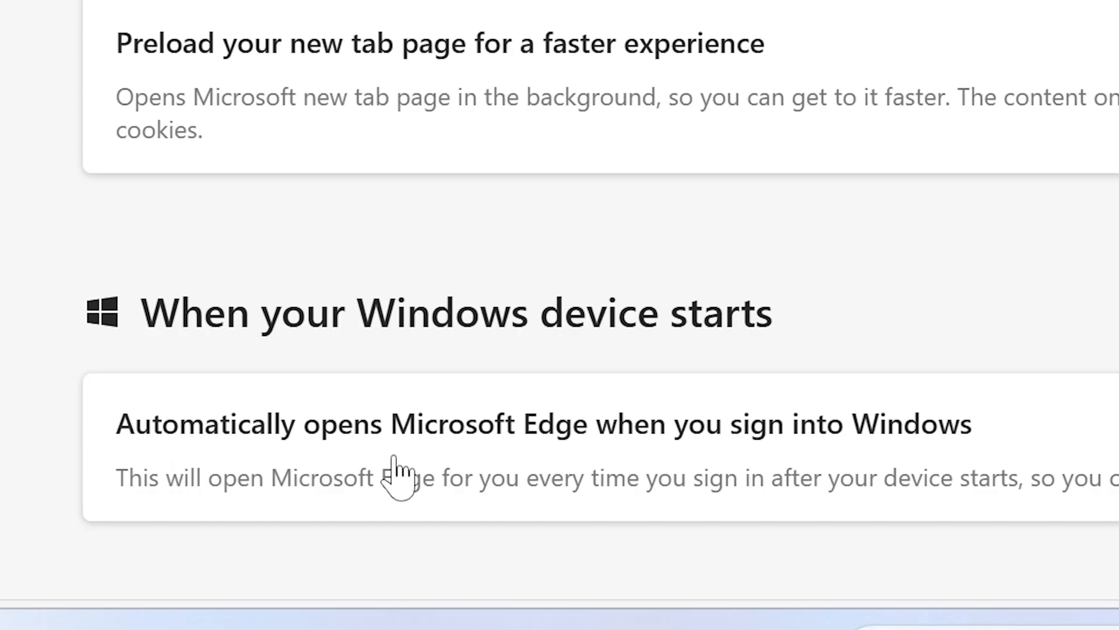
mouse_move(853, 471)
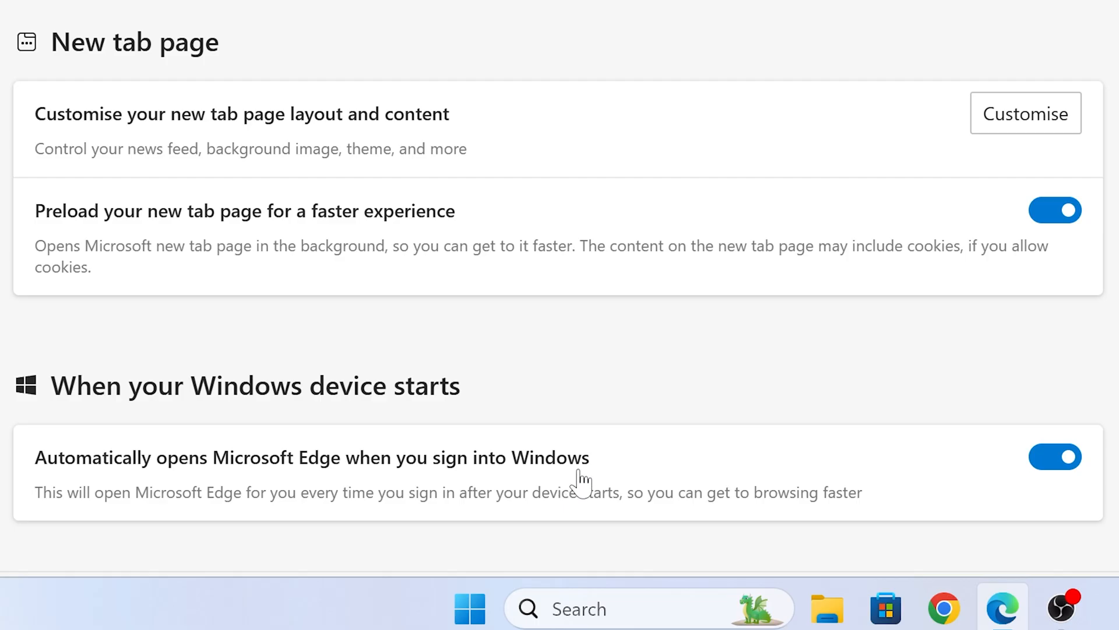
mouse_move(696, 437)
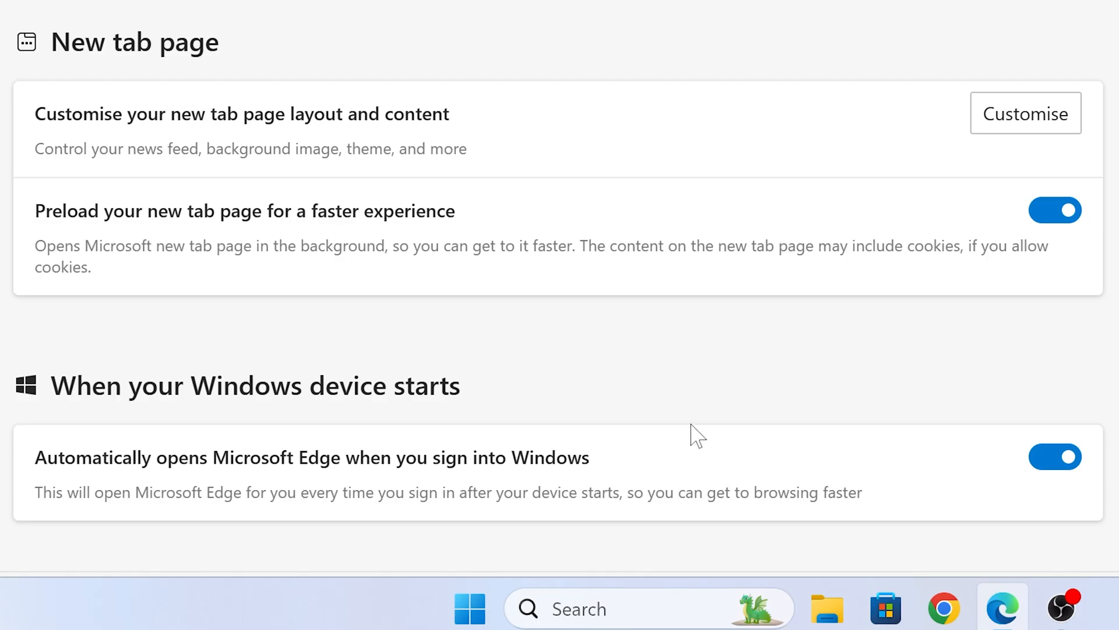
mouse_move(646, 416)
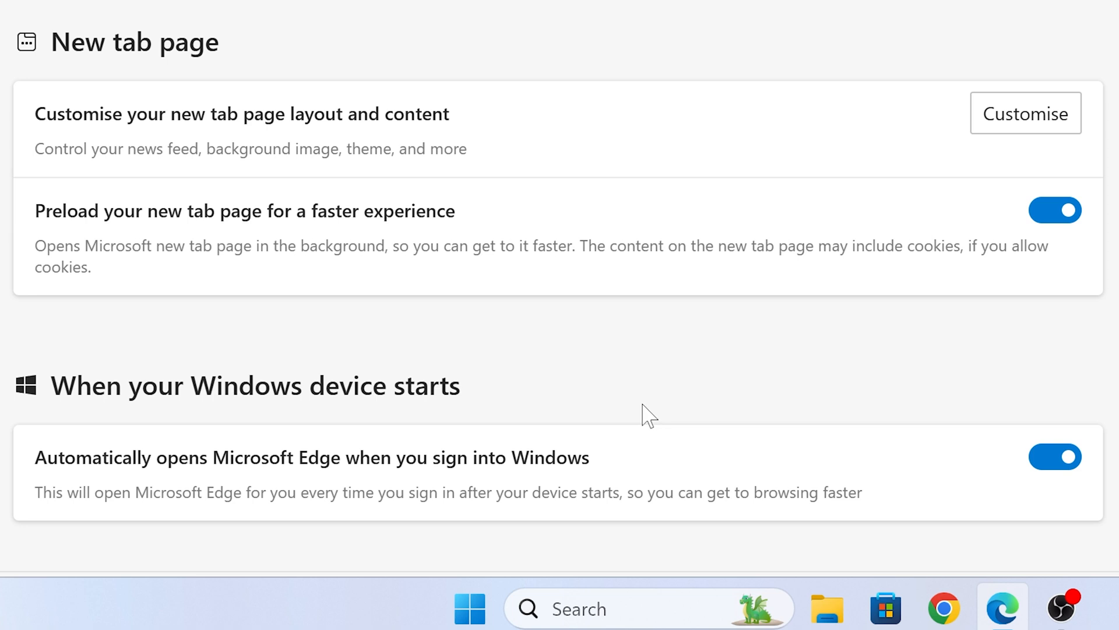
mouse_move(637, 409)
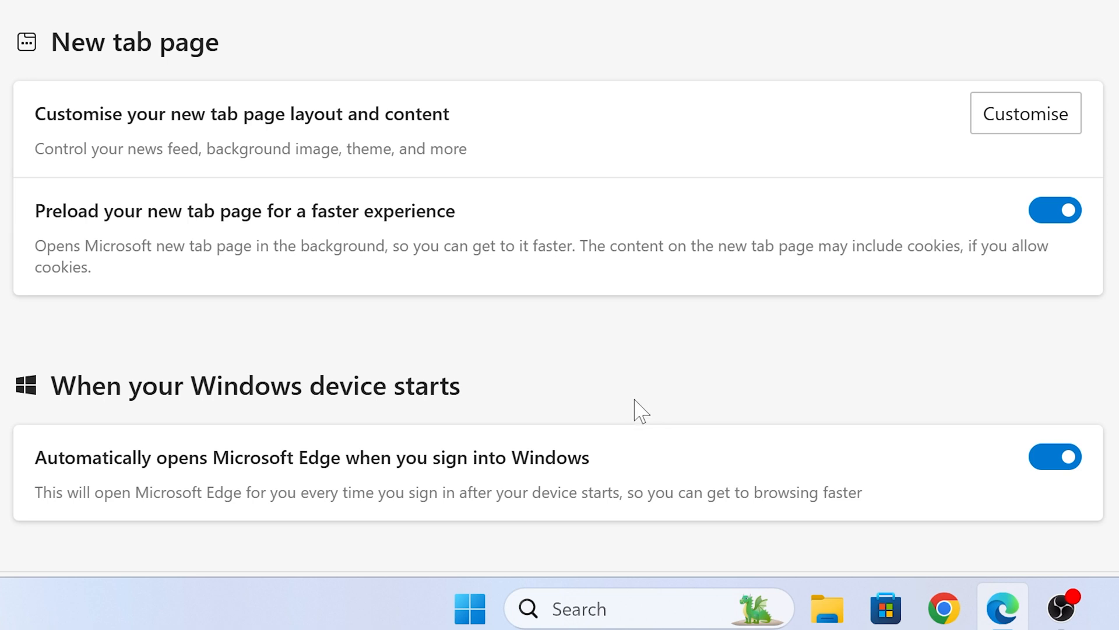
mouse_move(657, 397)
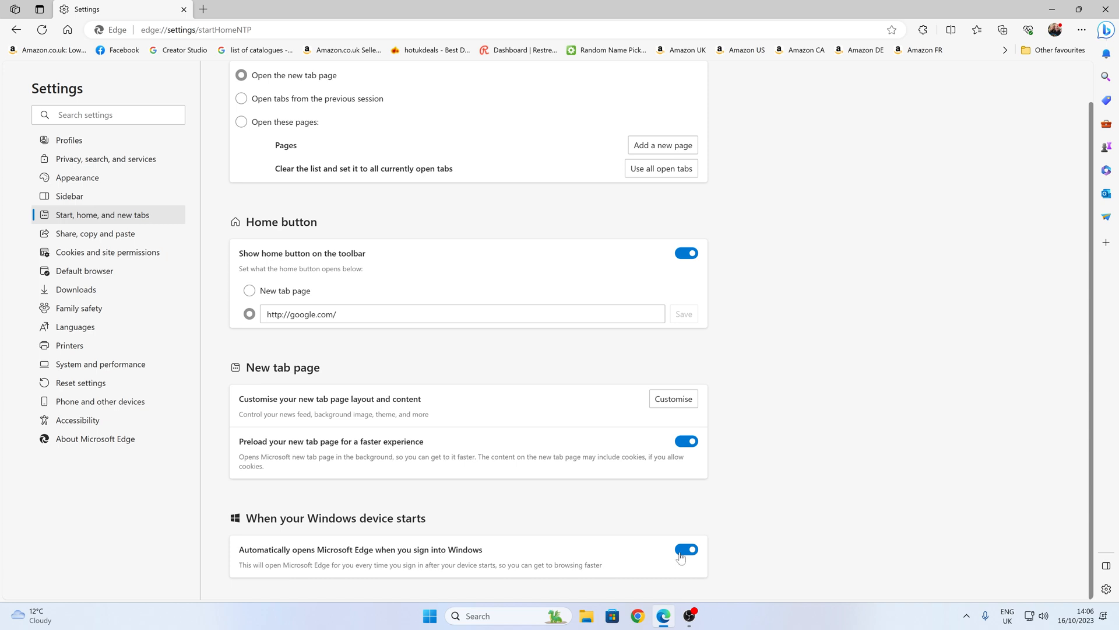
- Switch off 'Automatically opens Microsoft Edge when you sign into Windows'
left_click(685, 549)
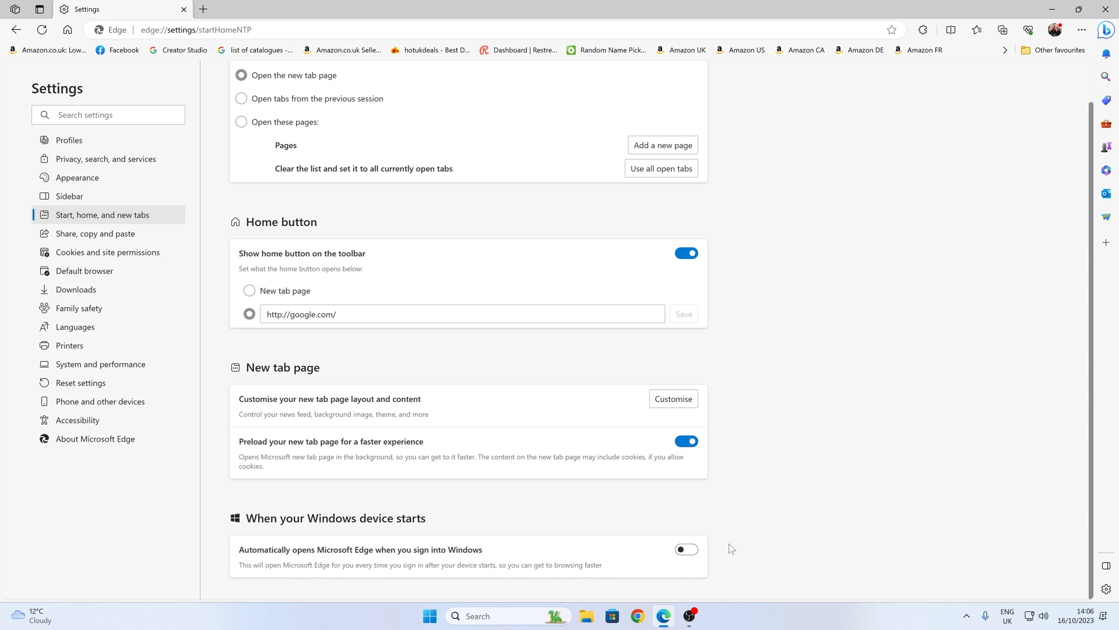
mouse_move(83, 271)
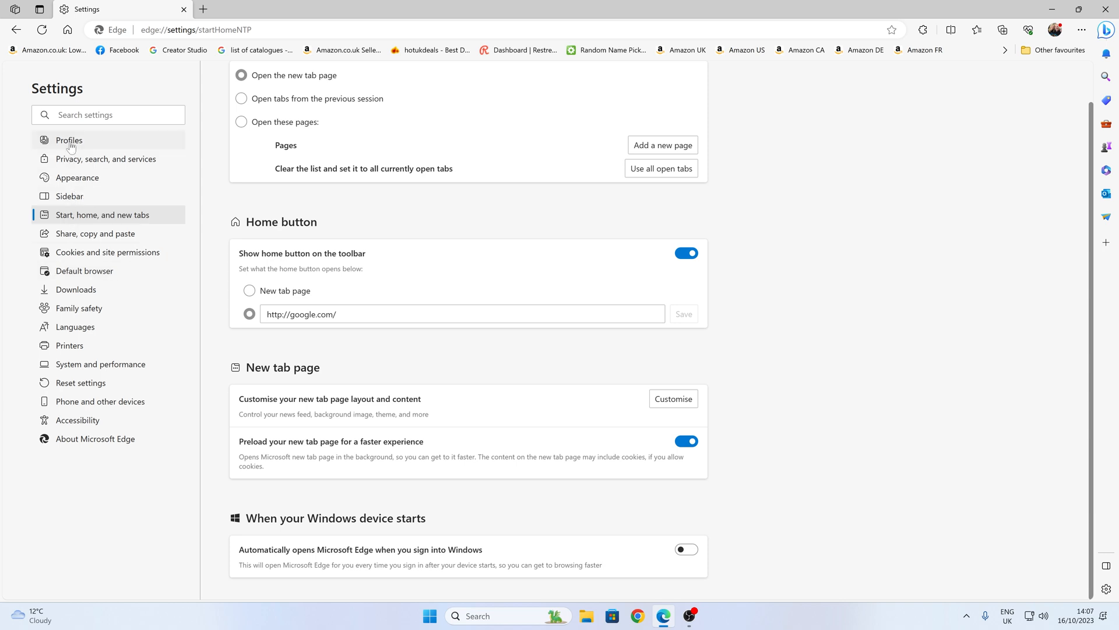
- Go to Profiles > Import browser data and edit preferences for importing at each launch
left_click(69, 140)
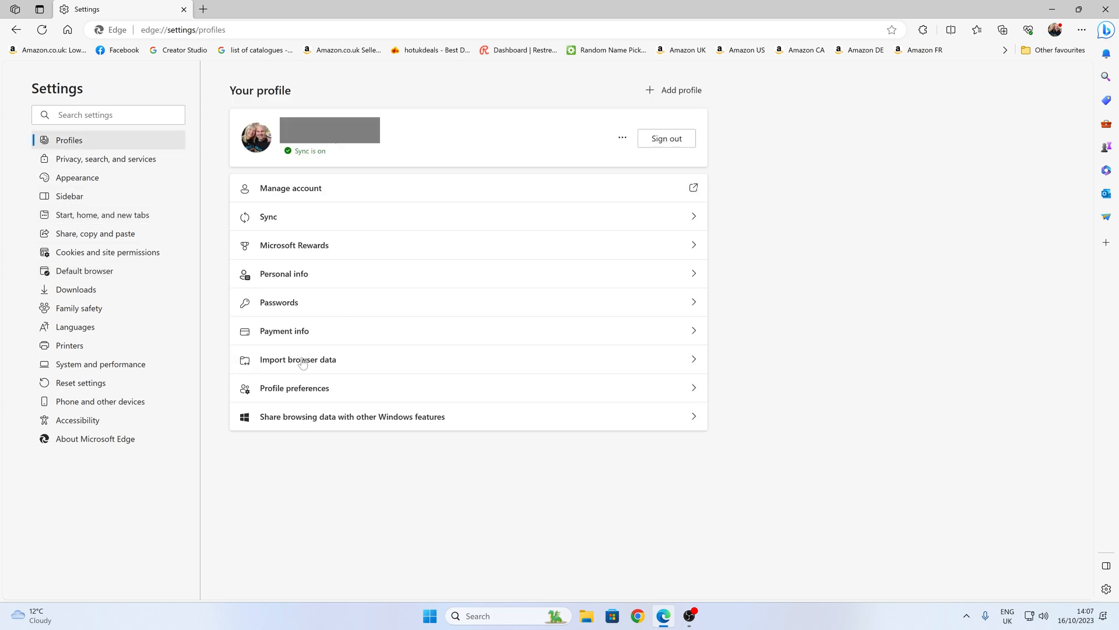
left_click(298, 359)
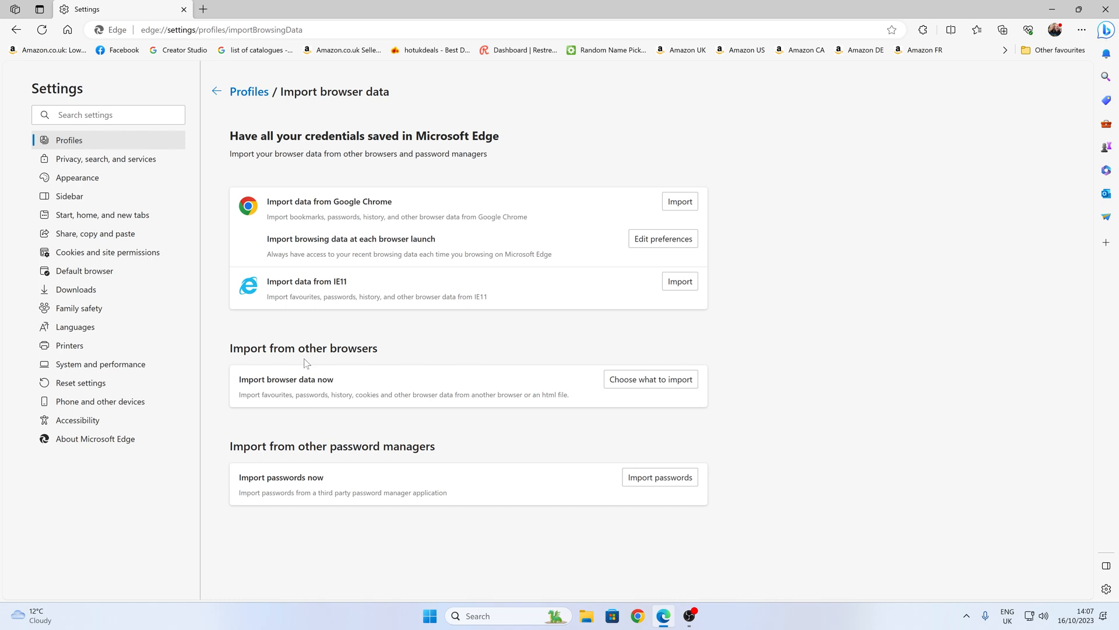
mouse_move(659, 357)
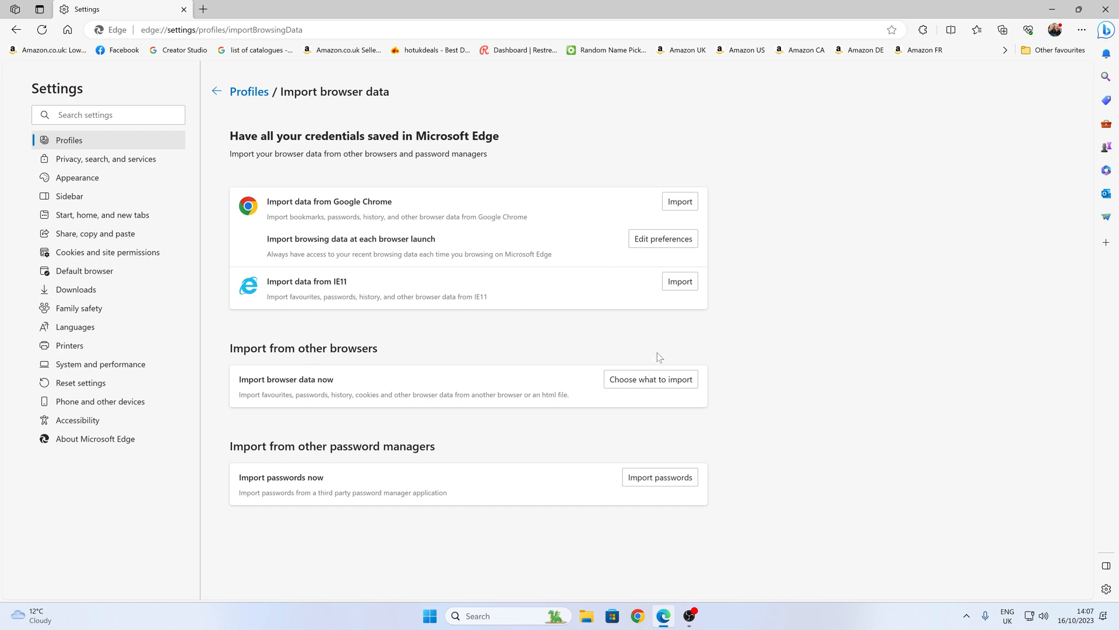
left_click(661, 238)
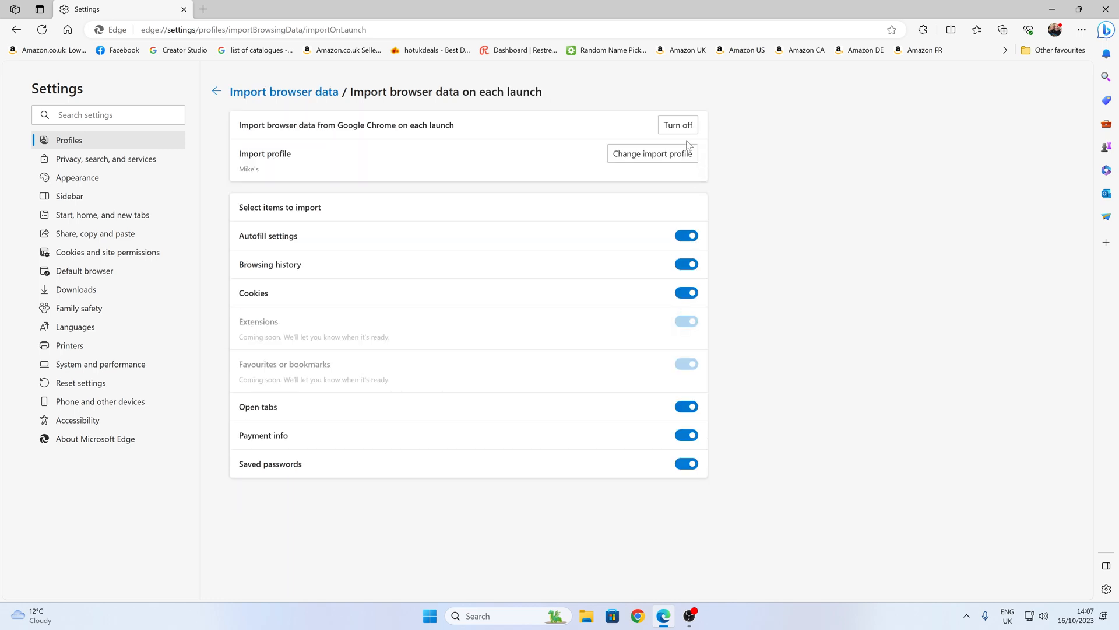
- Turn off per-launch Chrome import, ticking the option to clear imported browsing data
left_click(677, 125)
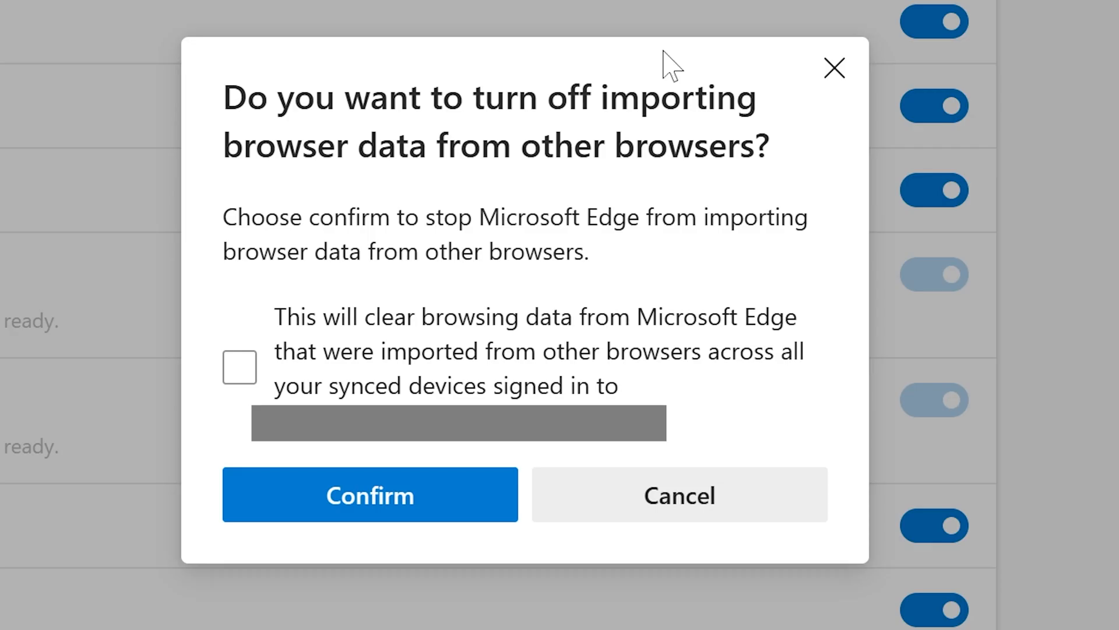
mouse_move(303, 181)
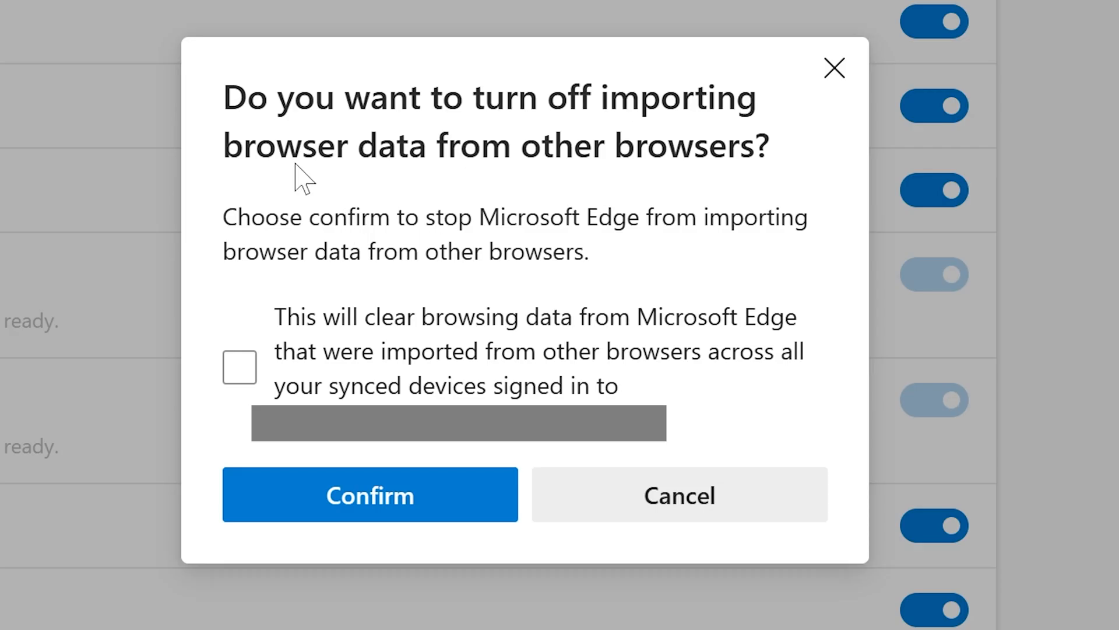
mouse_move(717, 158)
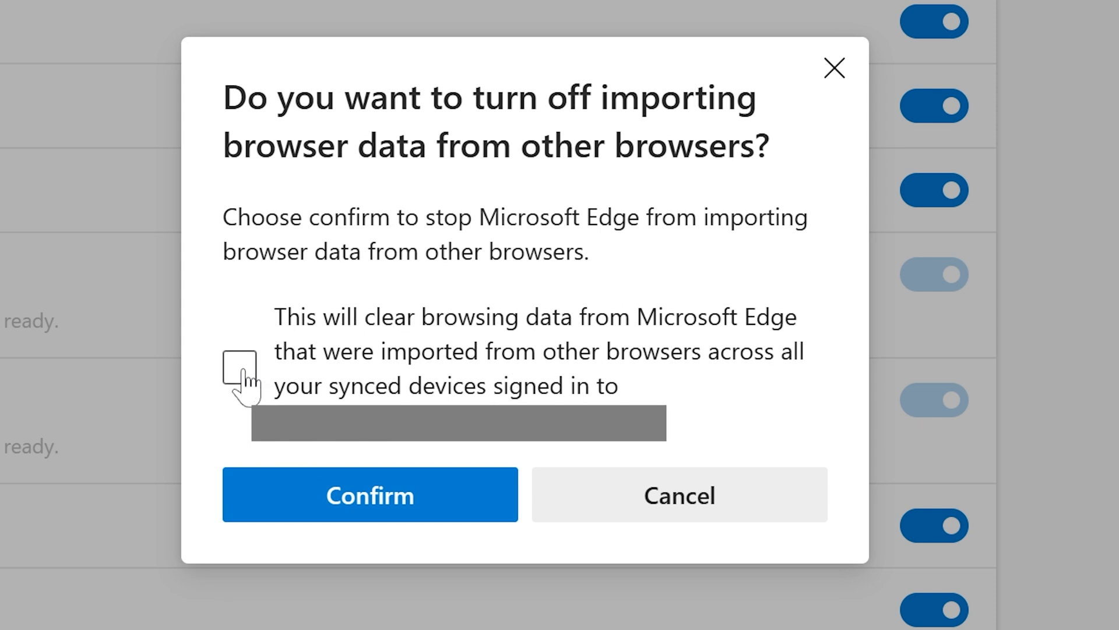
left_click(240, 366)
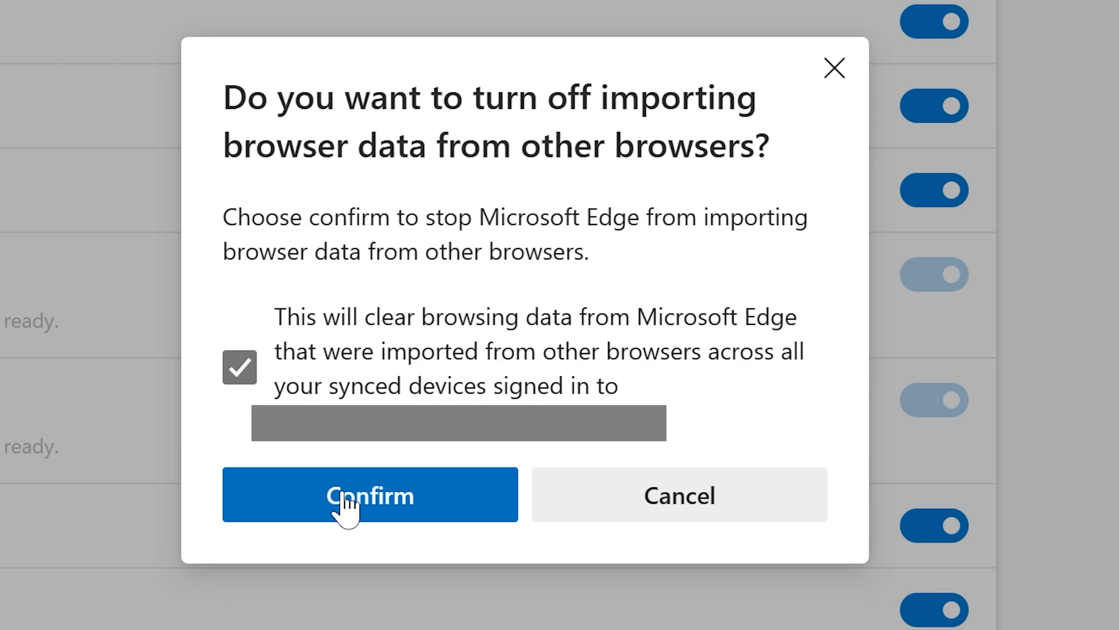
left_click(370, 494)
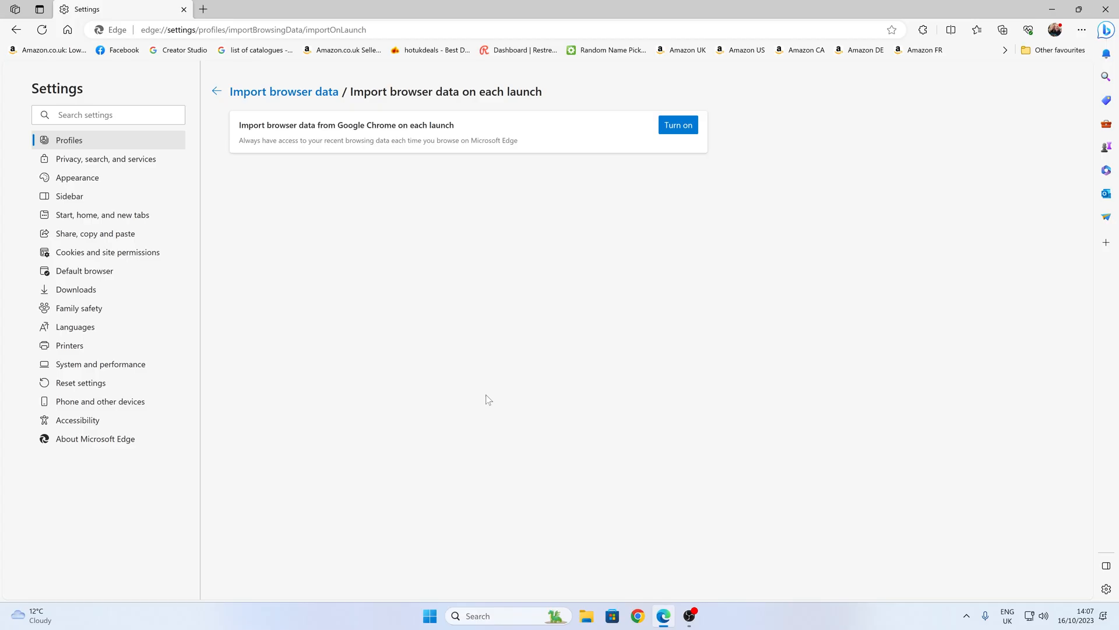
mouse_move(343, 243)
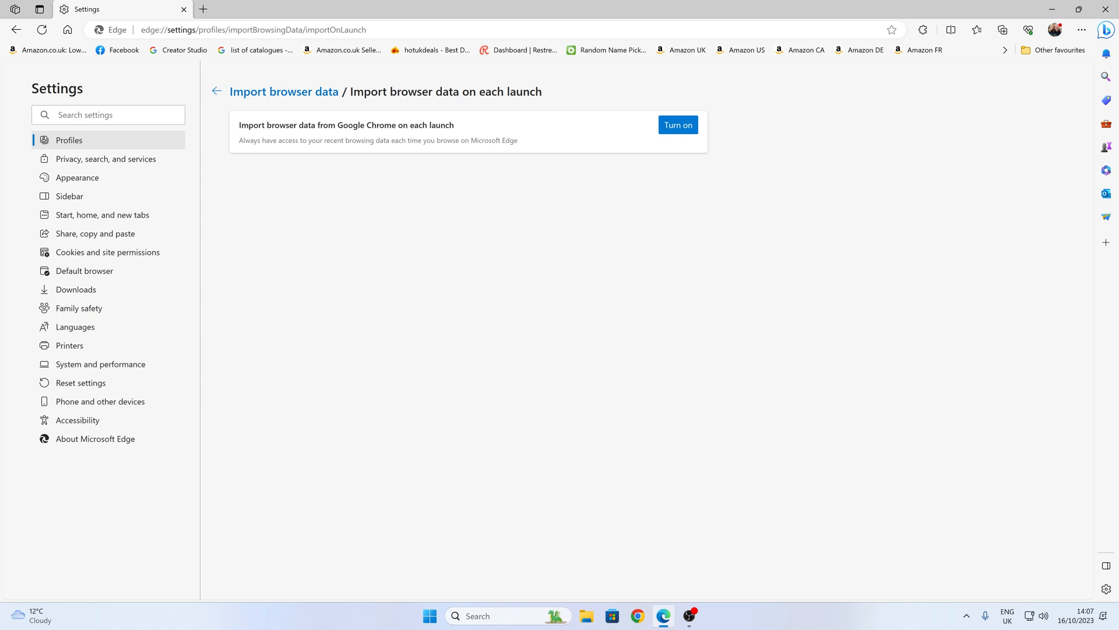
mouse_move(263, 121)
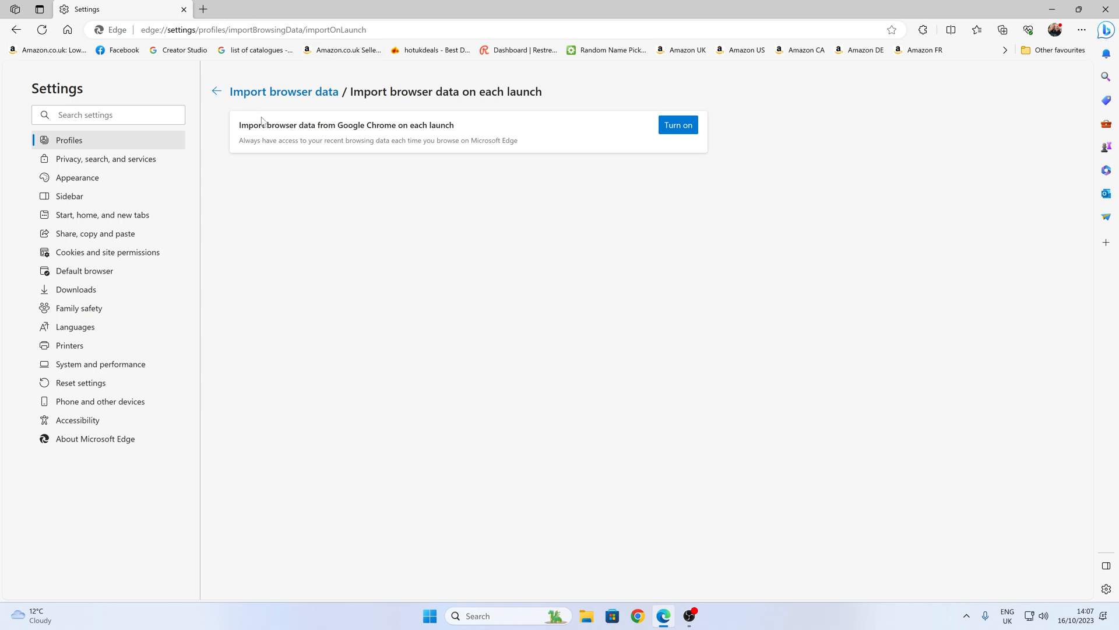
mouse_move(277, 198)
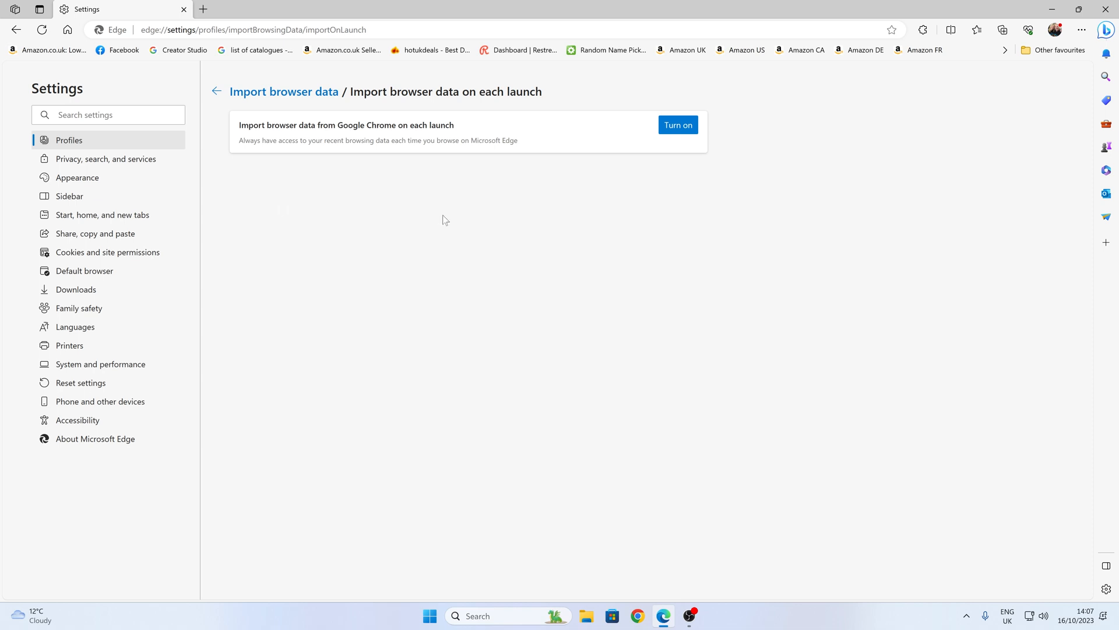
- Close Edge and relaunch it onto a new tab with the Microsoft Start feed
left_click(203, 10)
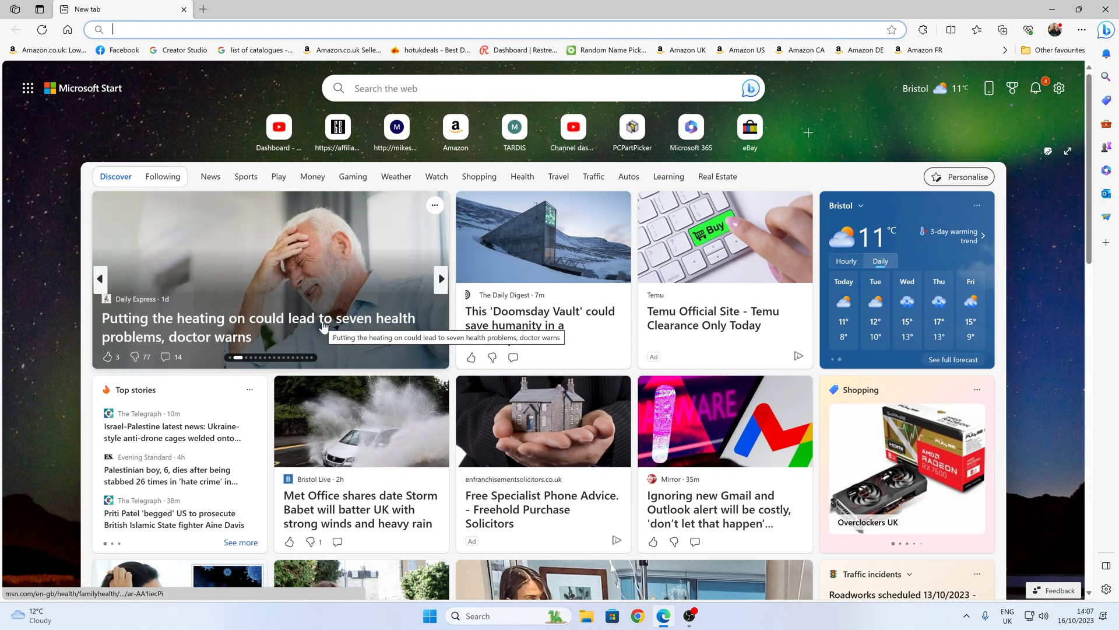
mouse_move(1056, 29)
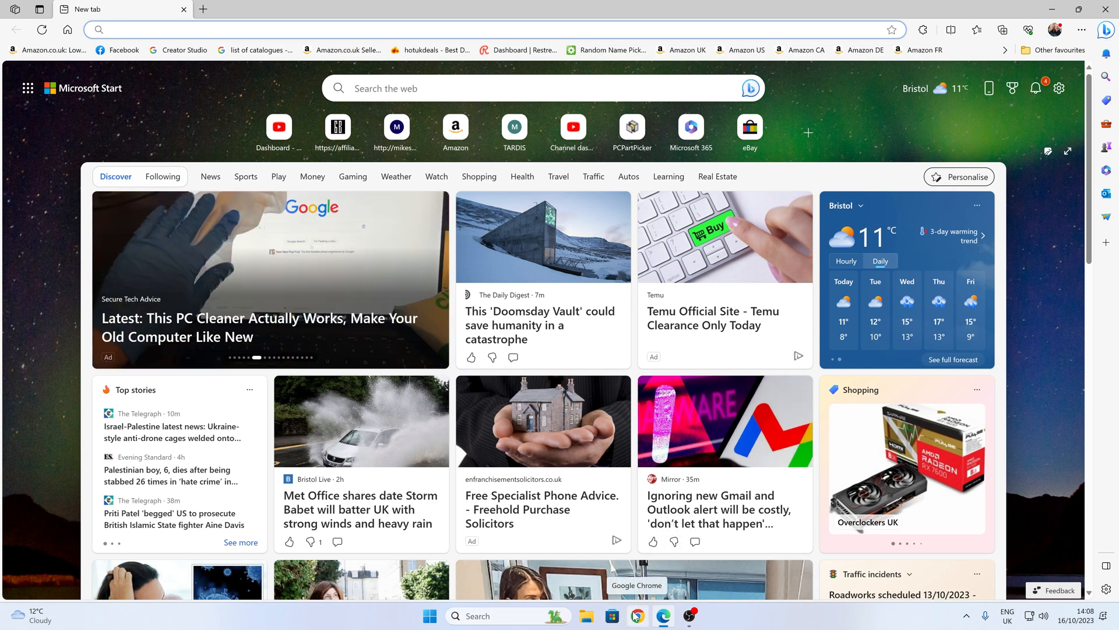
left_click(285, 29)
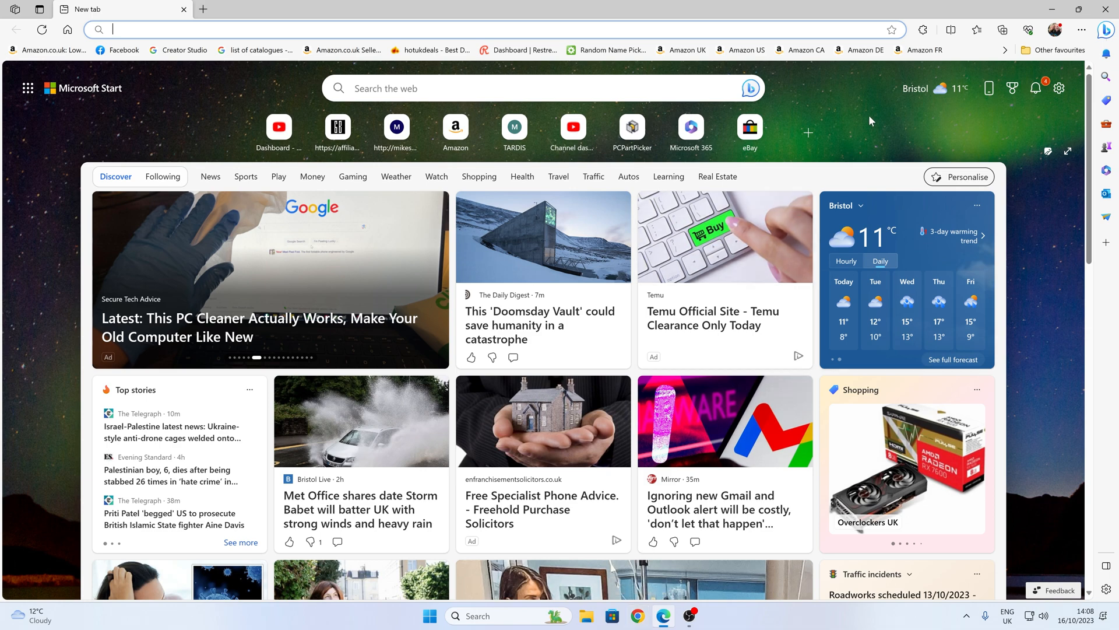